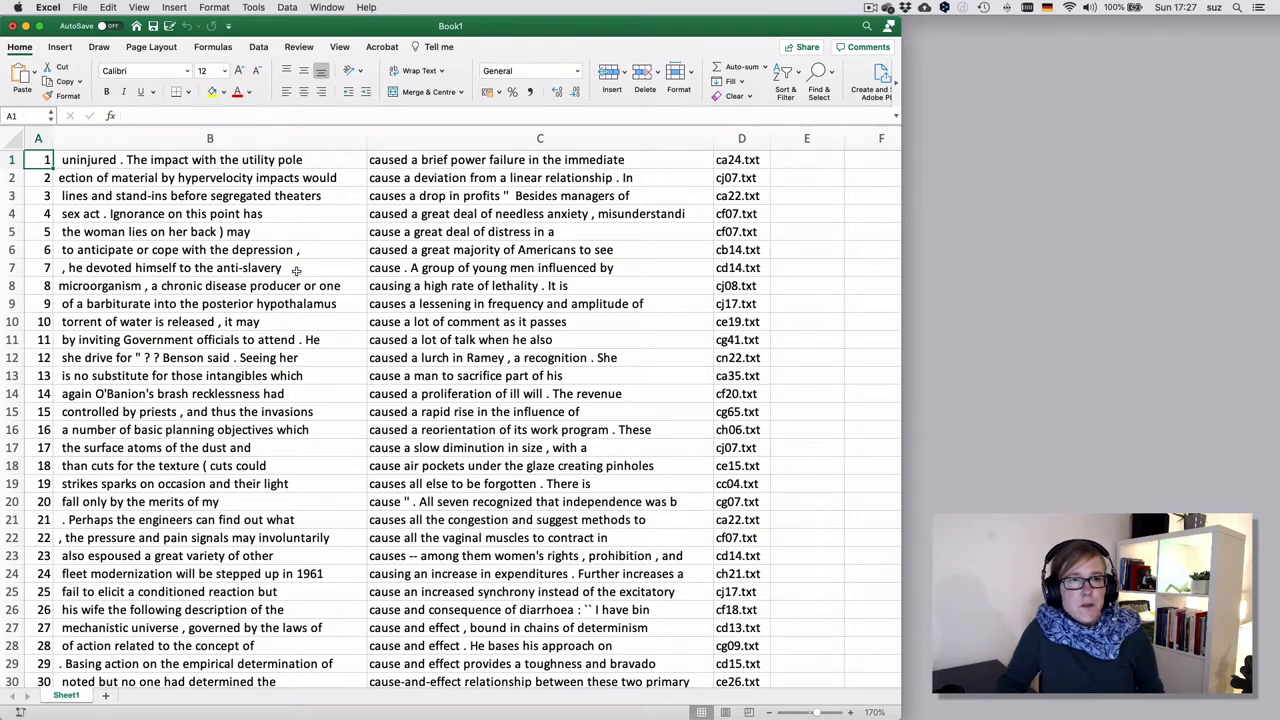
Create a table from the data range without treating the first row as headers, accepting the alert
{"action": "left_click", "coordinate": [174, 8]}
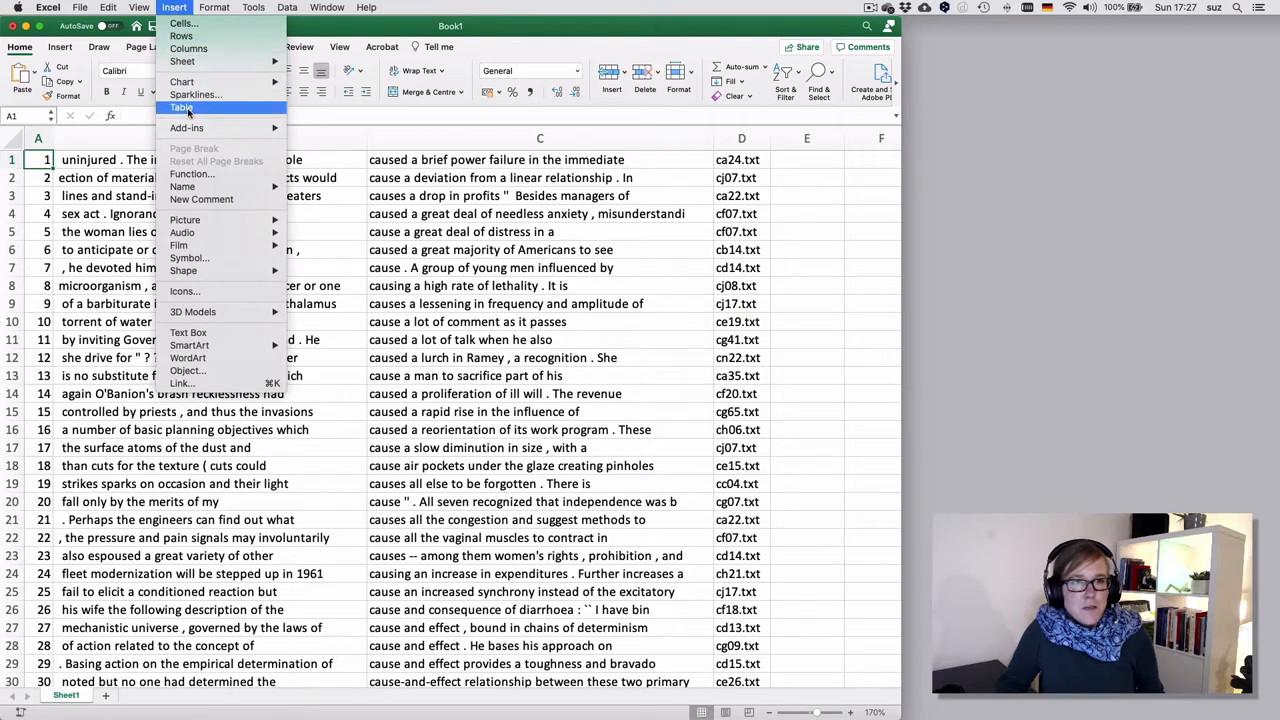
{"action": "left_click", "coordinate": [182, 108]}
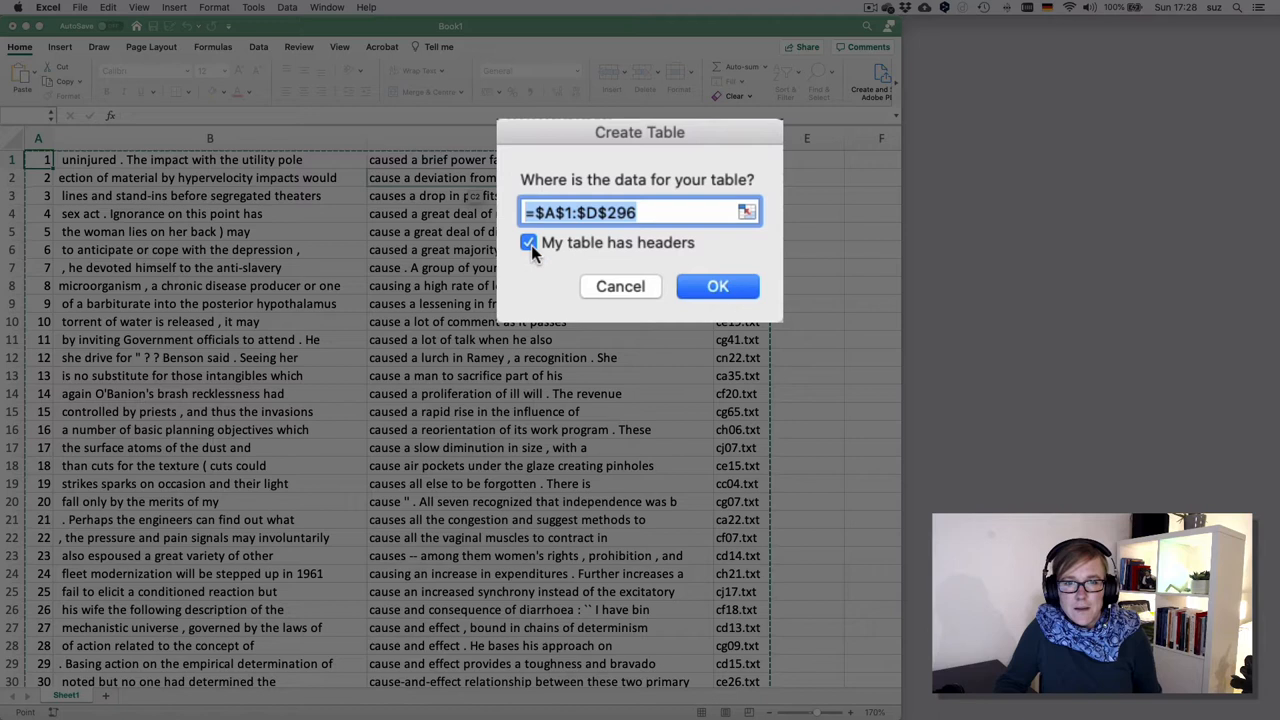
{"action": "left_click", "coordinate": [528, 242]}
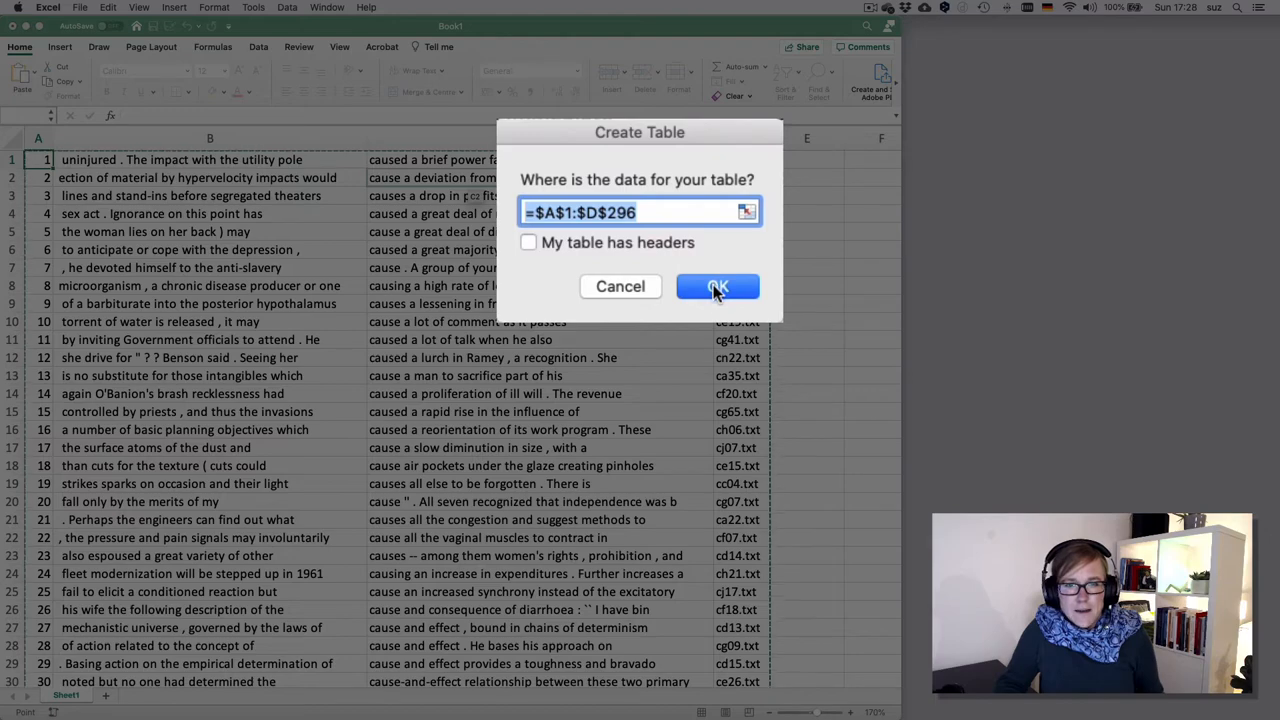
{"action": "left_click", "coordinate": [716, 286]}
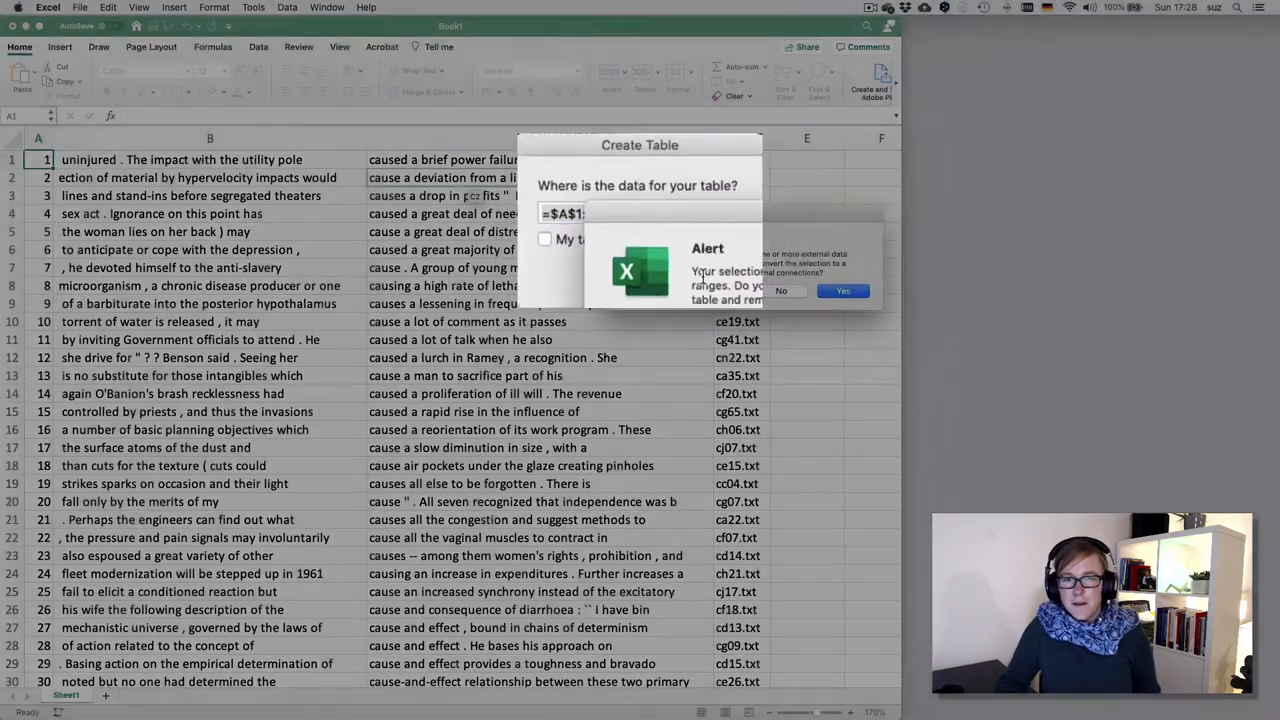
{"action": "left_click", "coordinate": [842, 290]}
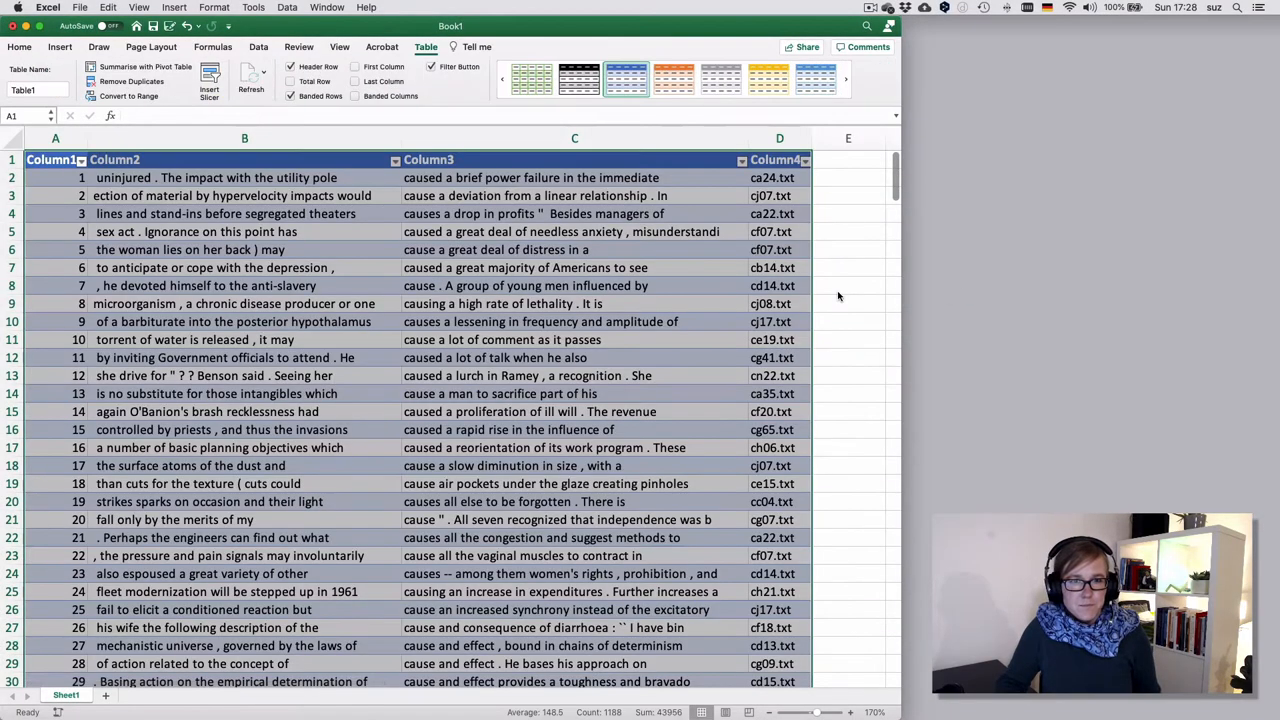
{"action": "mouse_move", "coordinate": [520, 260]}
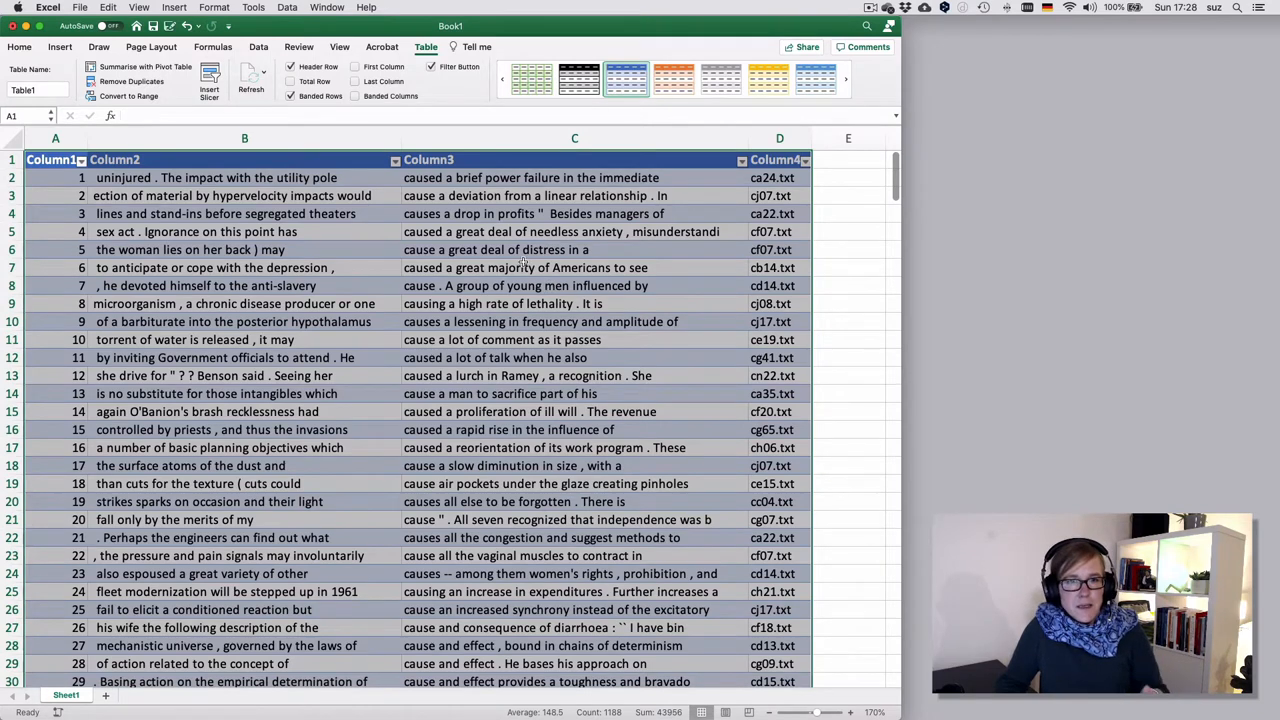
Name the first three header cells NO, LEFT and MATCH.LEFT
{"action": "left_click", "coordinate": [574, 212]}
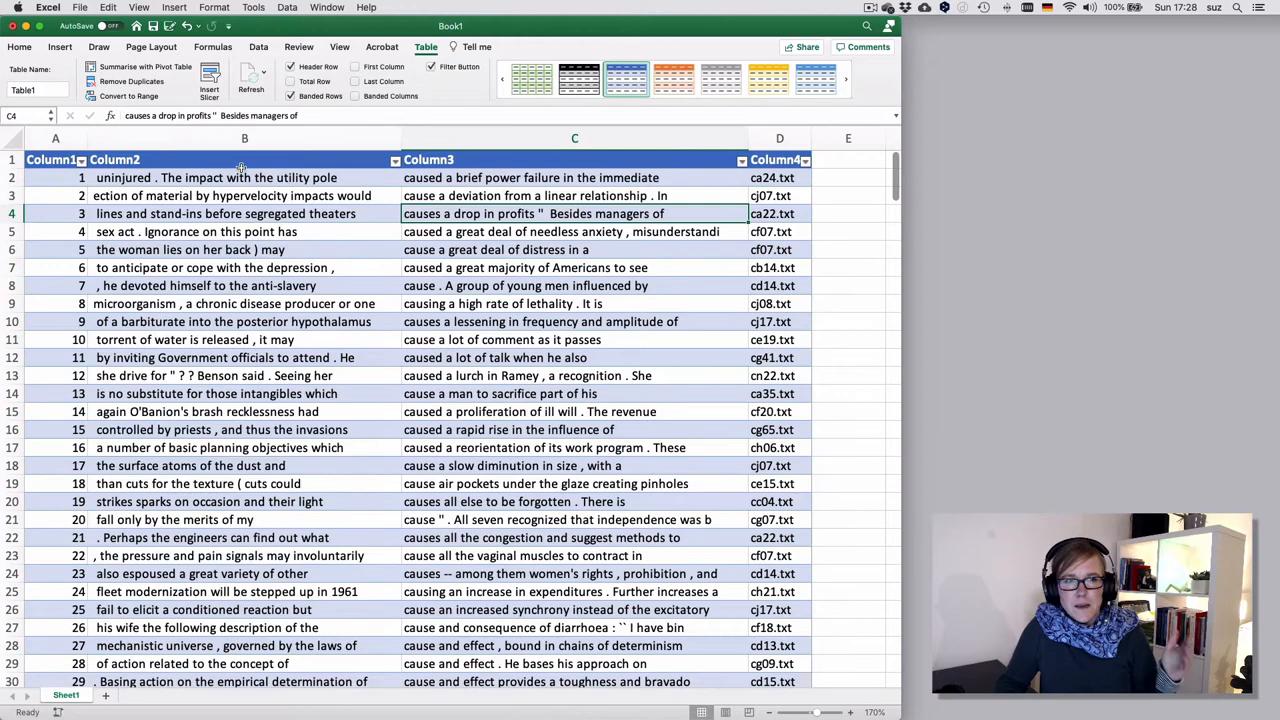
{"action": "left_click", "coordinate": [56, 160]}
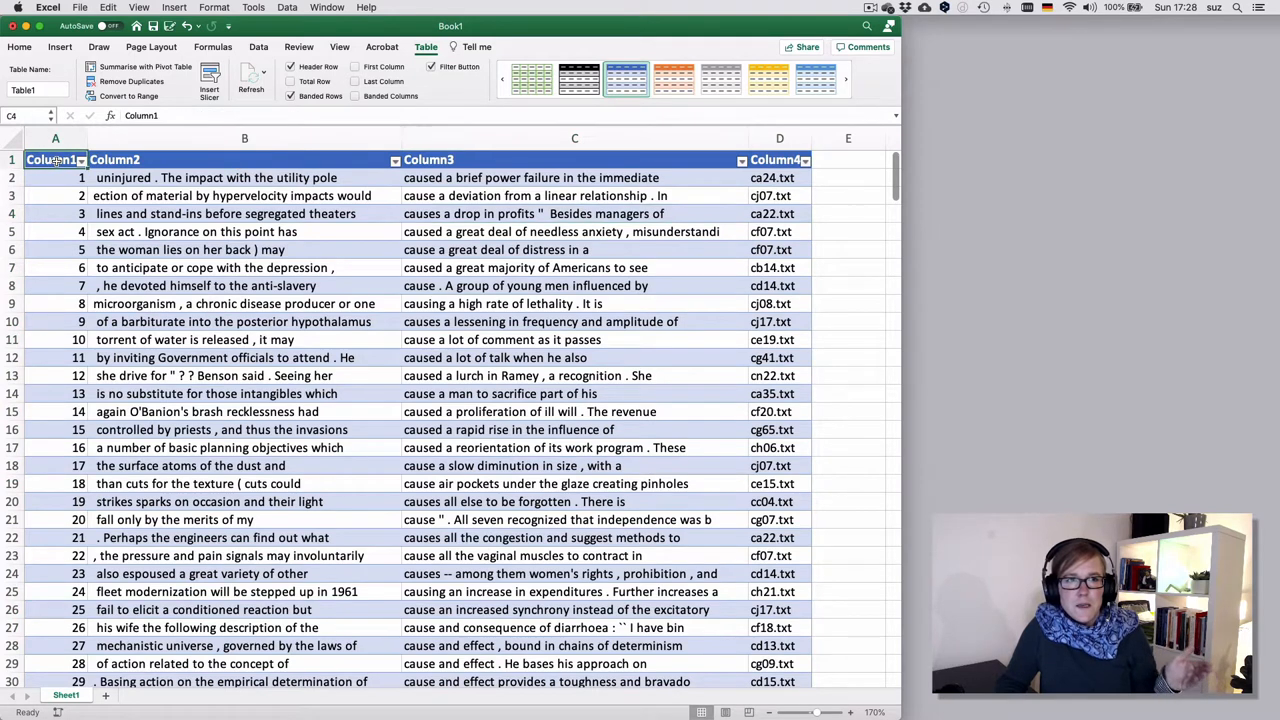
{"action": "left_click", "coordinate": [56, 160]}
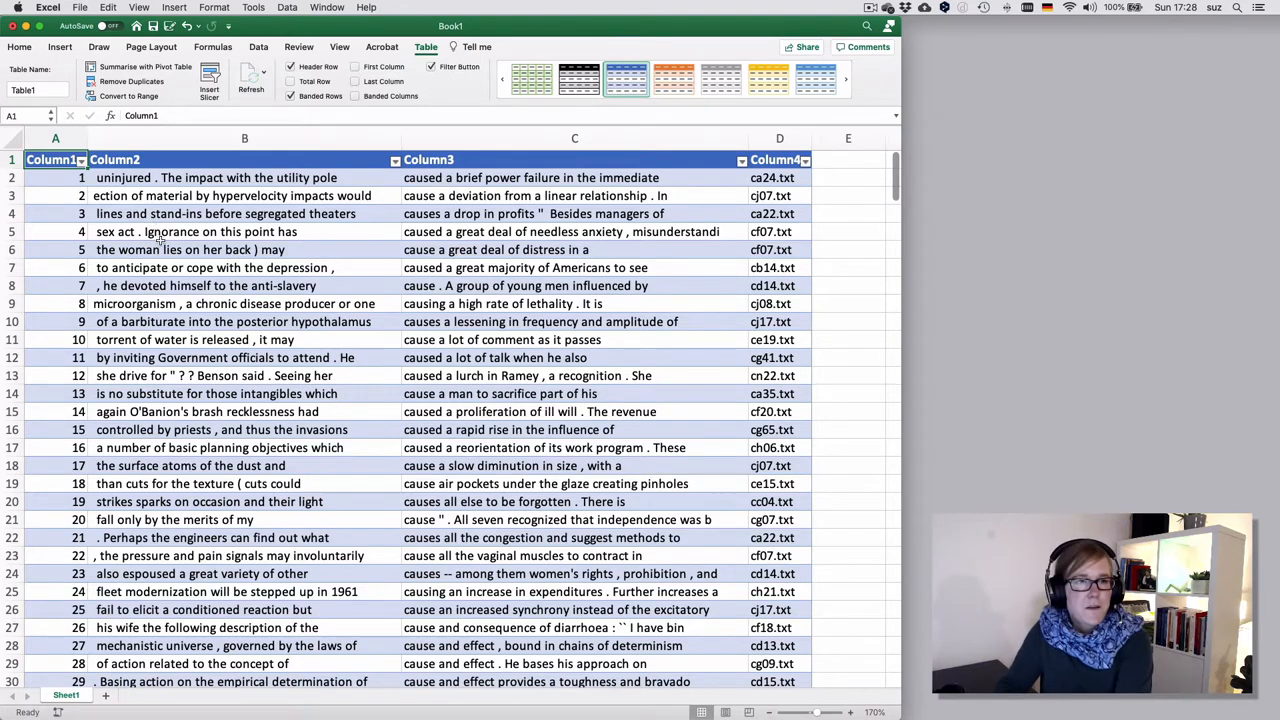
{"action": "type", "text": "No"}
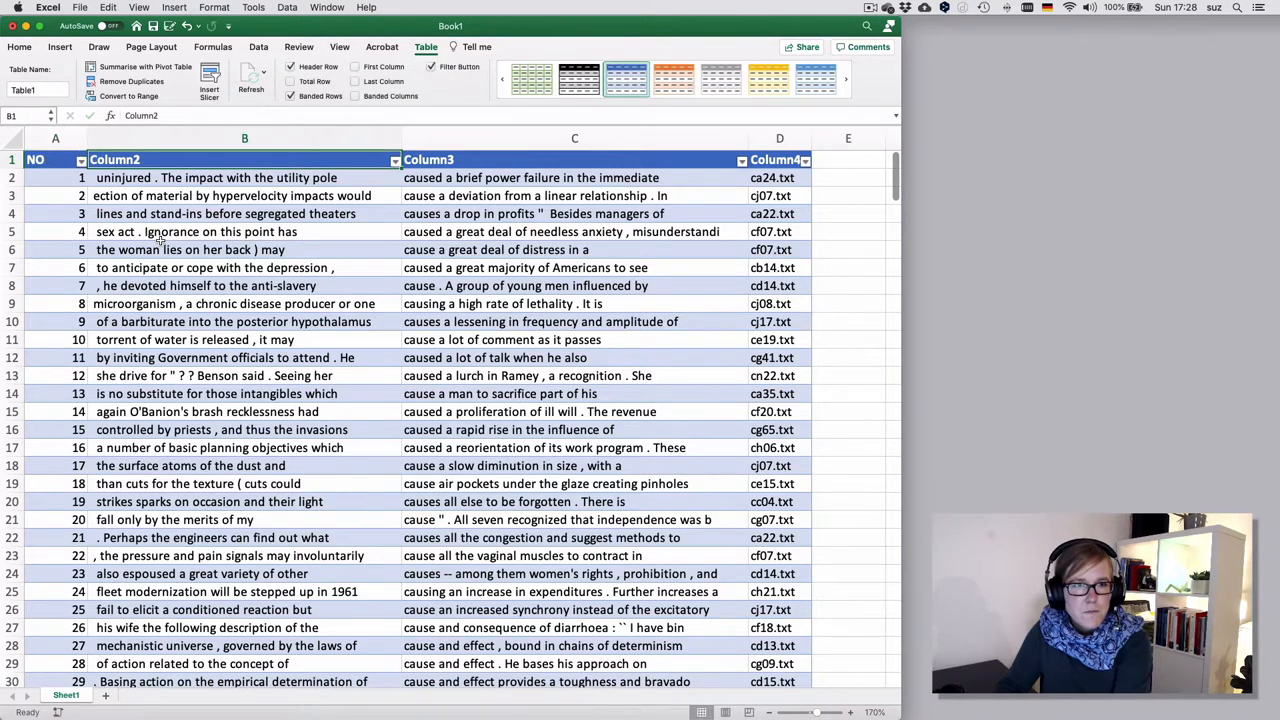
{"action": "type", "text": "LEFT"}
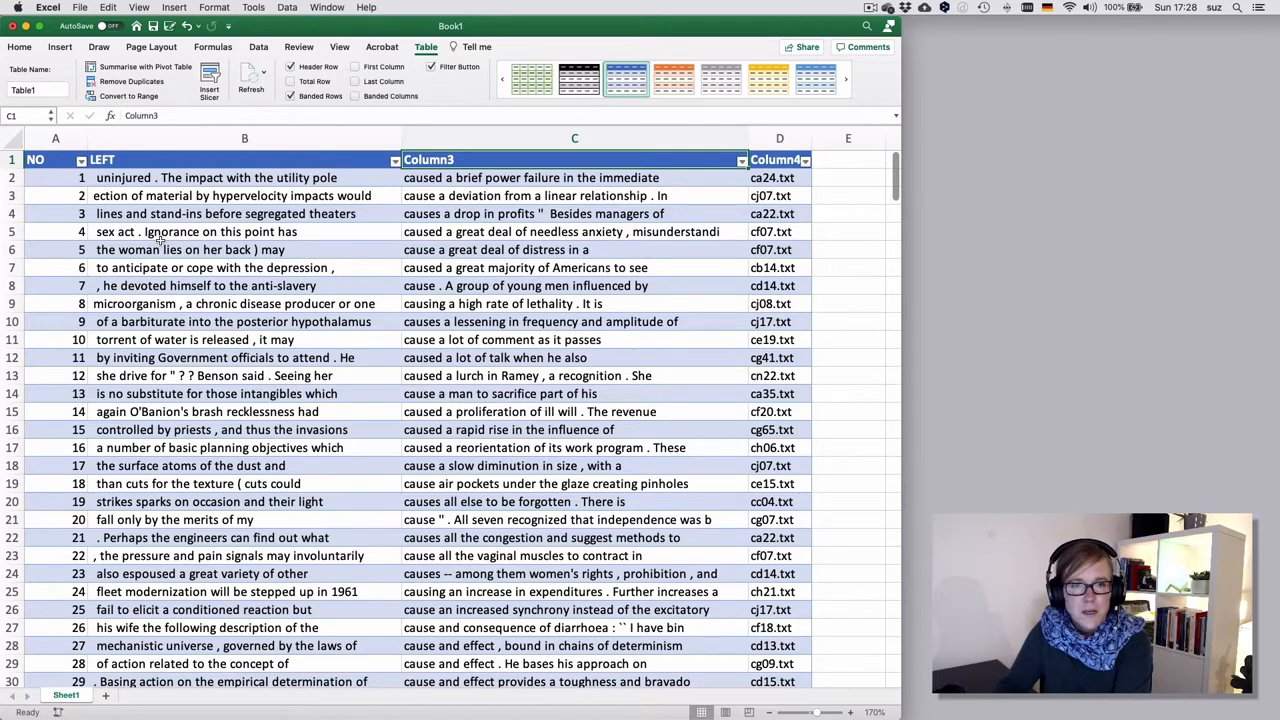
{"action": "type", "text": "MATCH.LEFT"}
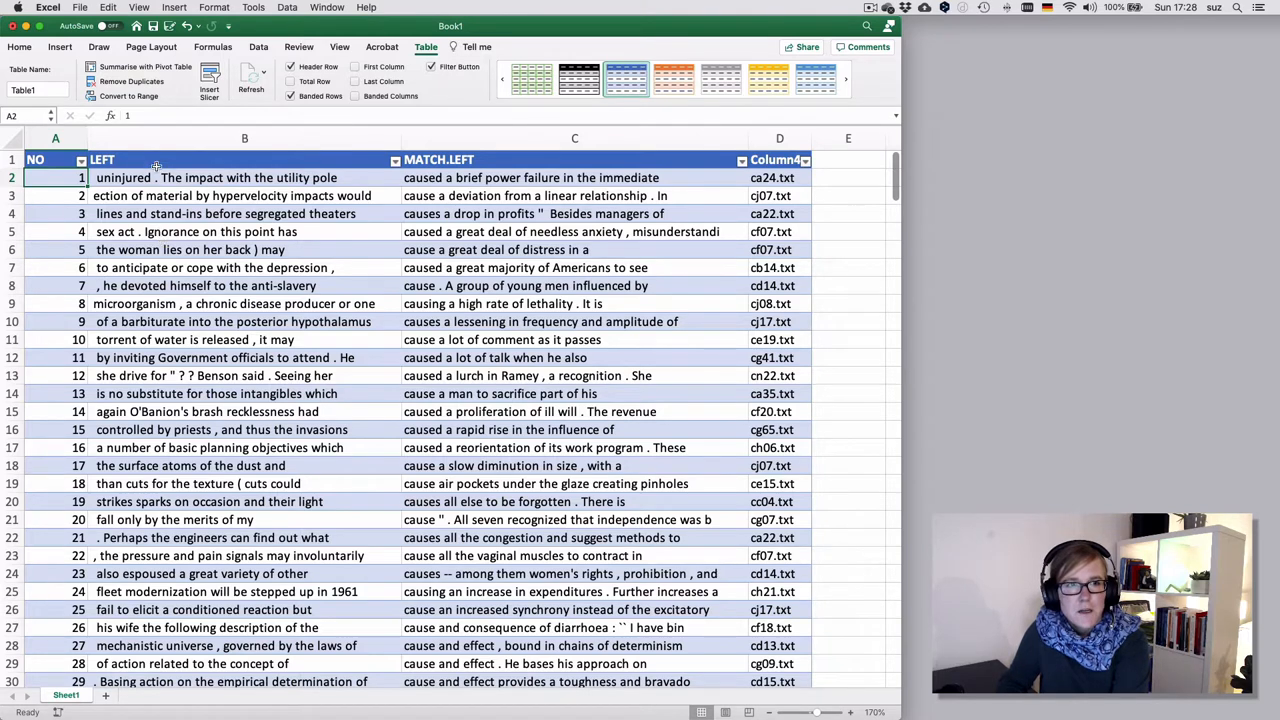
Name the last column's header FILE.ID
{"action": "left_click", "coordinate": [156, 160]}
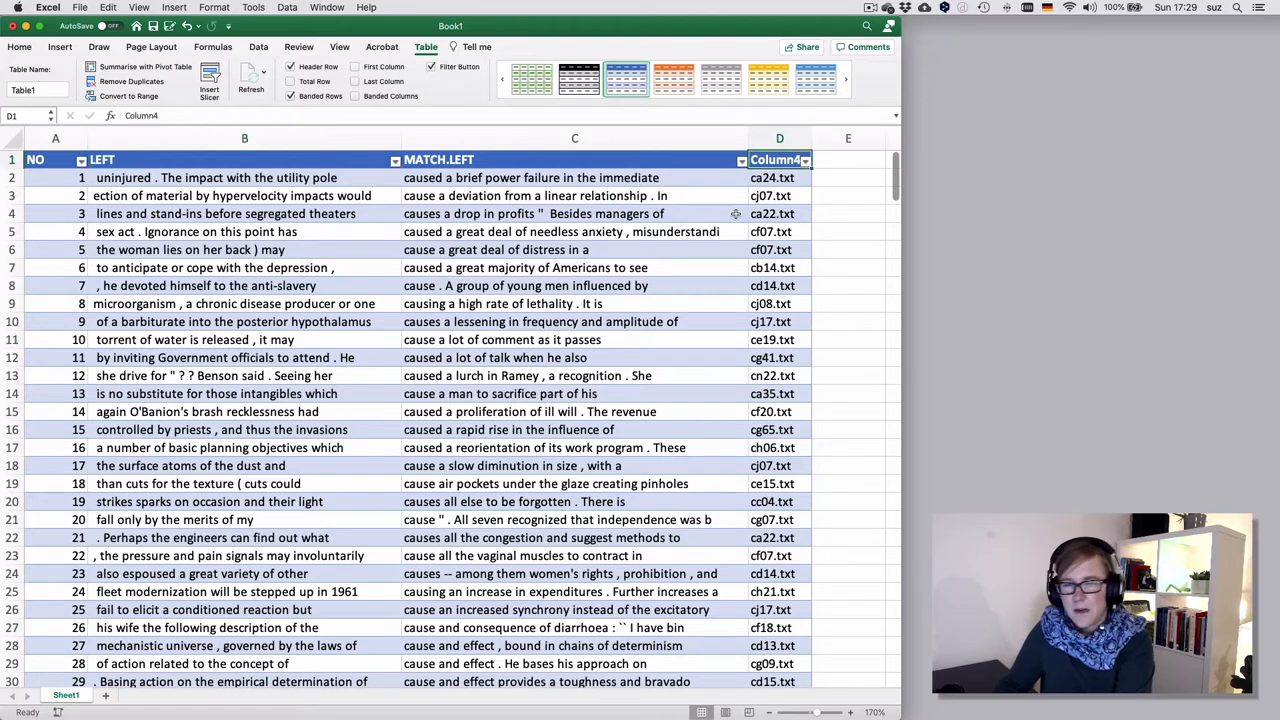
{"action": "type", "text": "FILE.ID"}
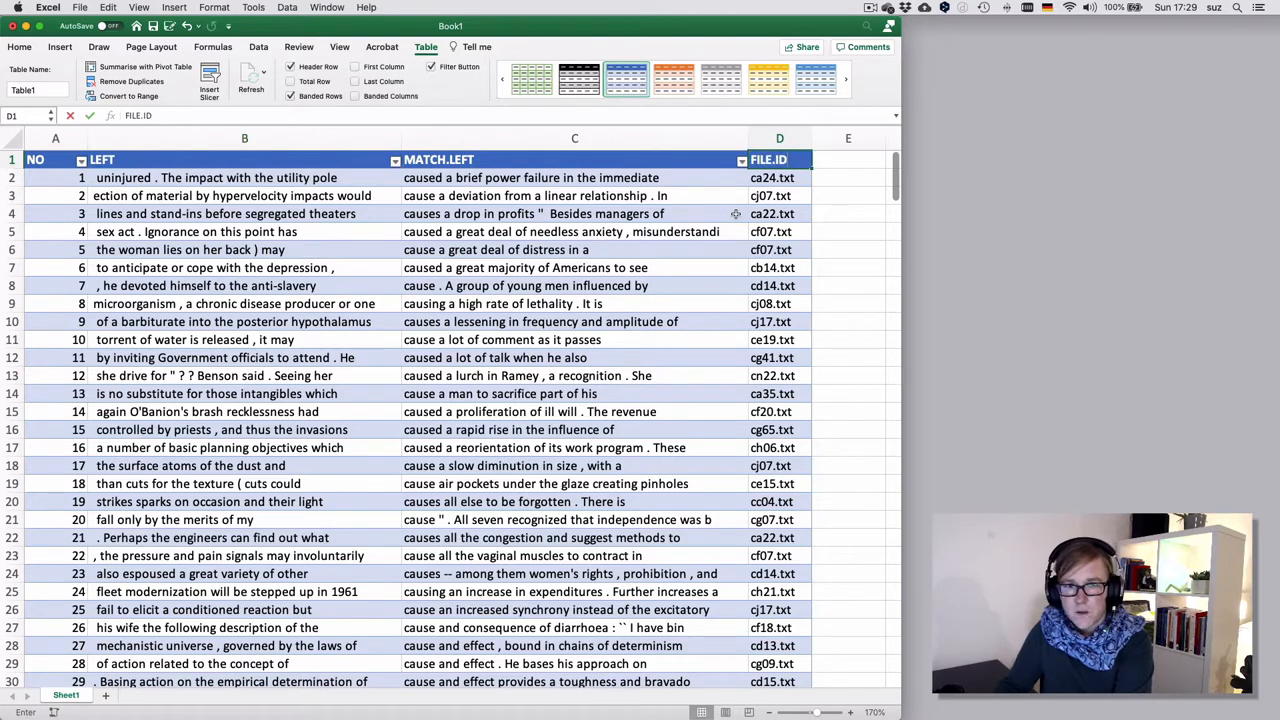
{"action": "left_click", "coordinate": [780, 176]}
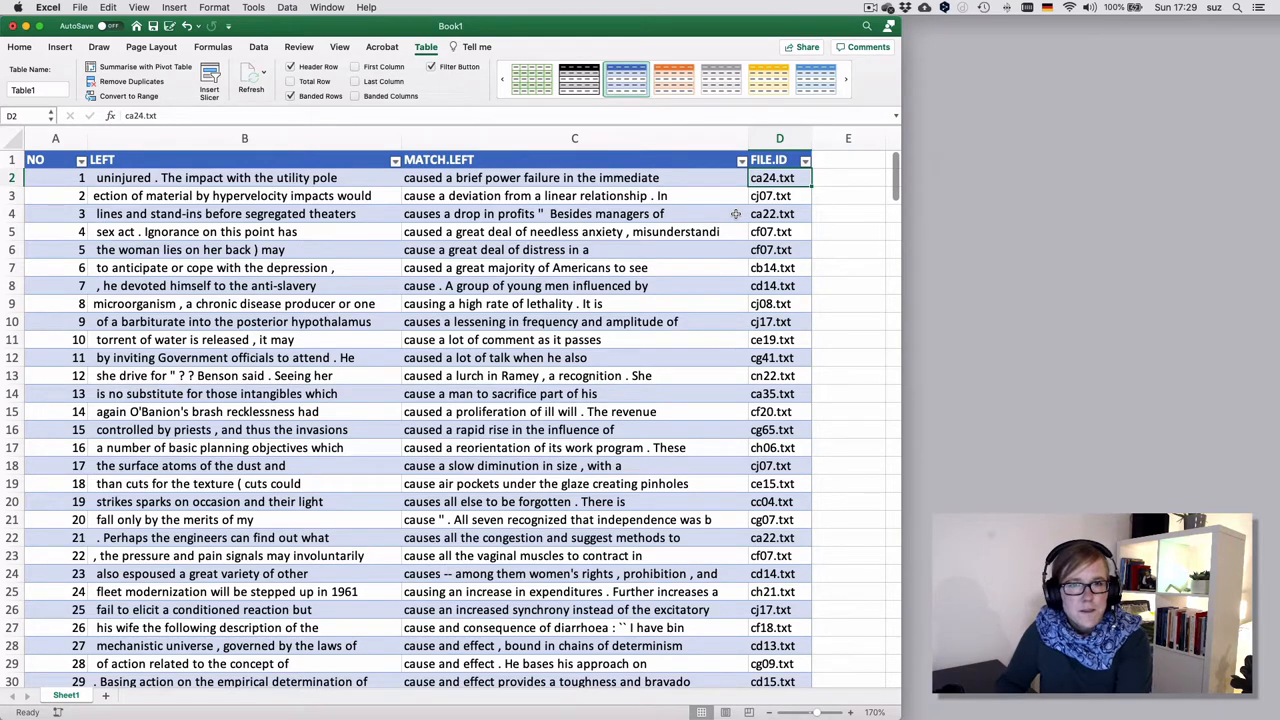
{"action": "mouse_move", "coordinate": [696, 212]}
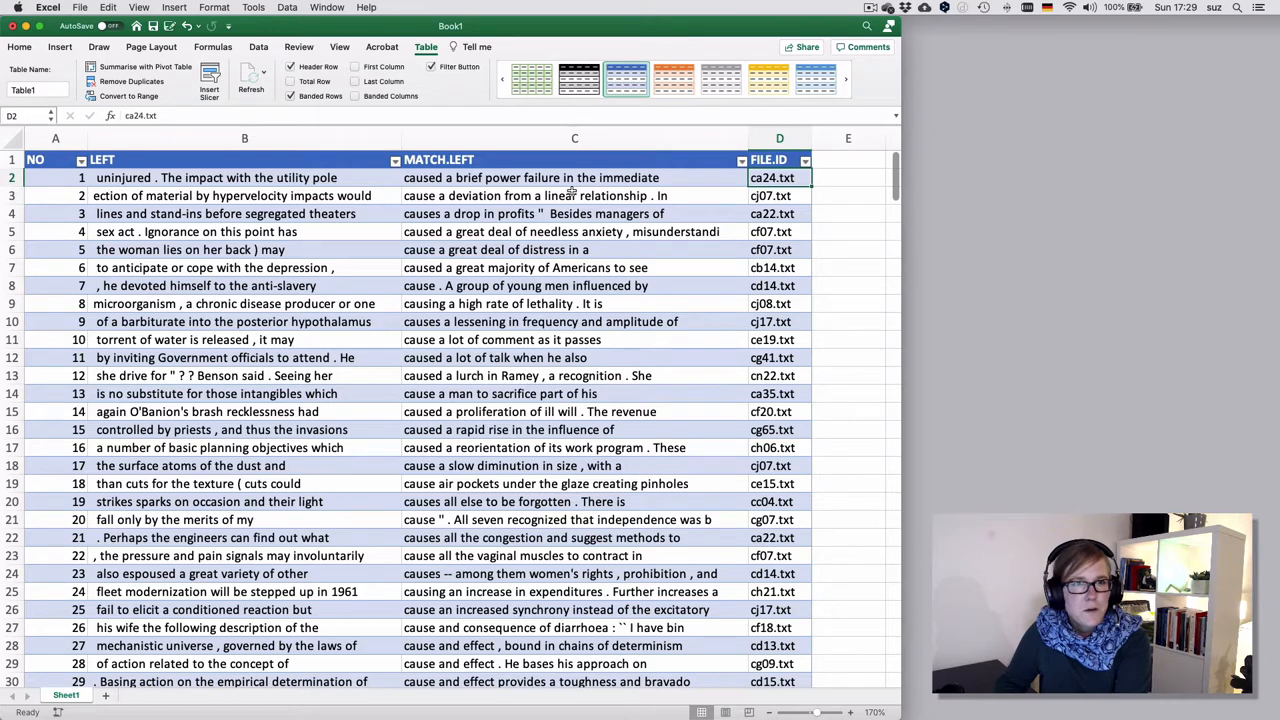
Save the workbook as BROWN_cause in the files folder
{"action": "key", "text": "cmd+s"}
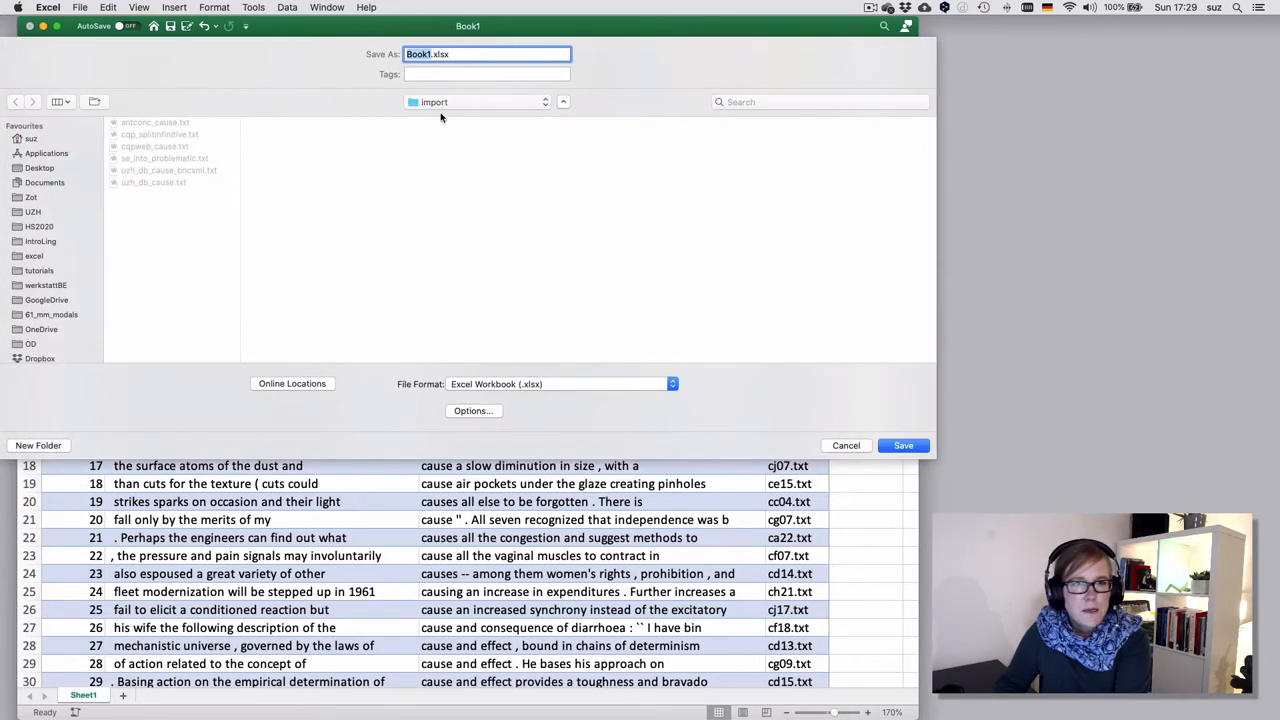
{"action": "left_click", "coordinate": [476, 100]}
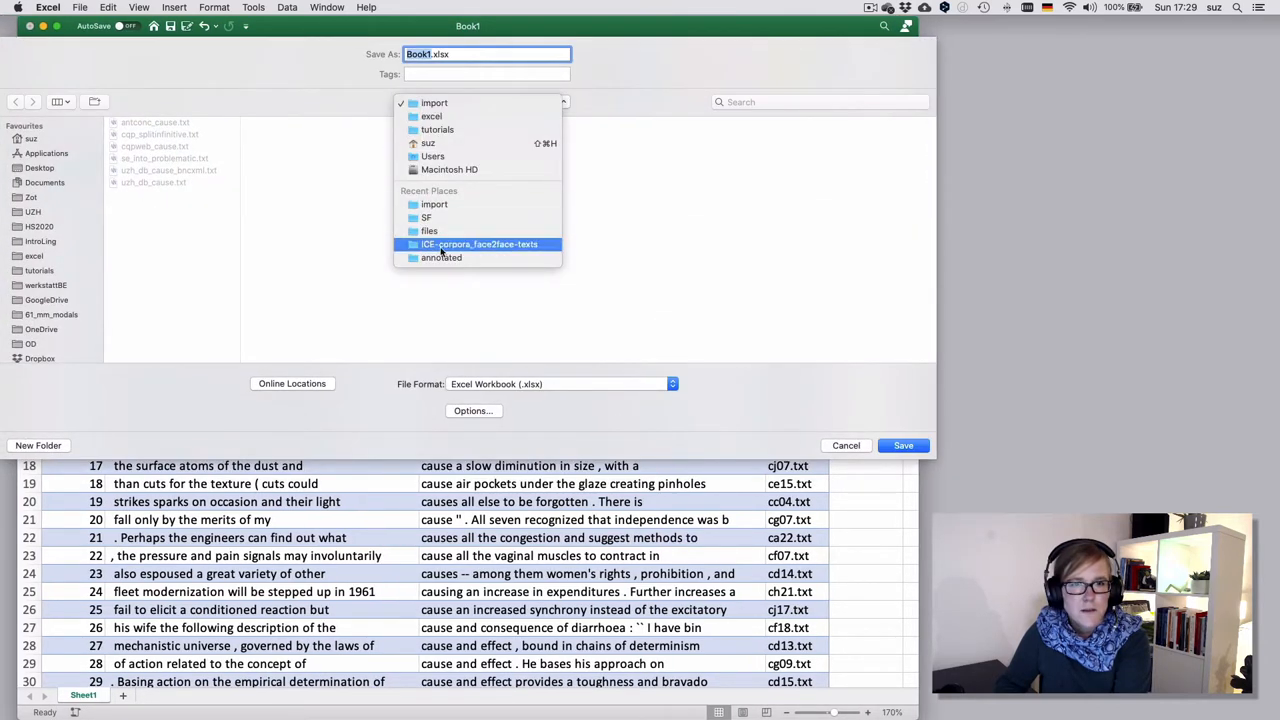
{"action": "left_click", "coordinate": [428, 232]}
{"action": "type", "text": "ROWN_"}
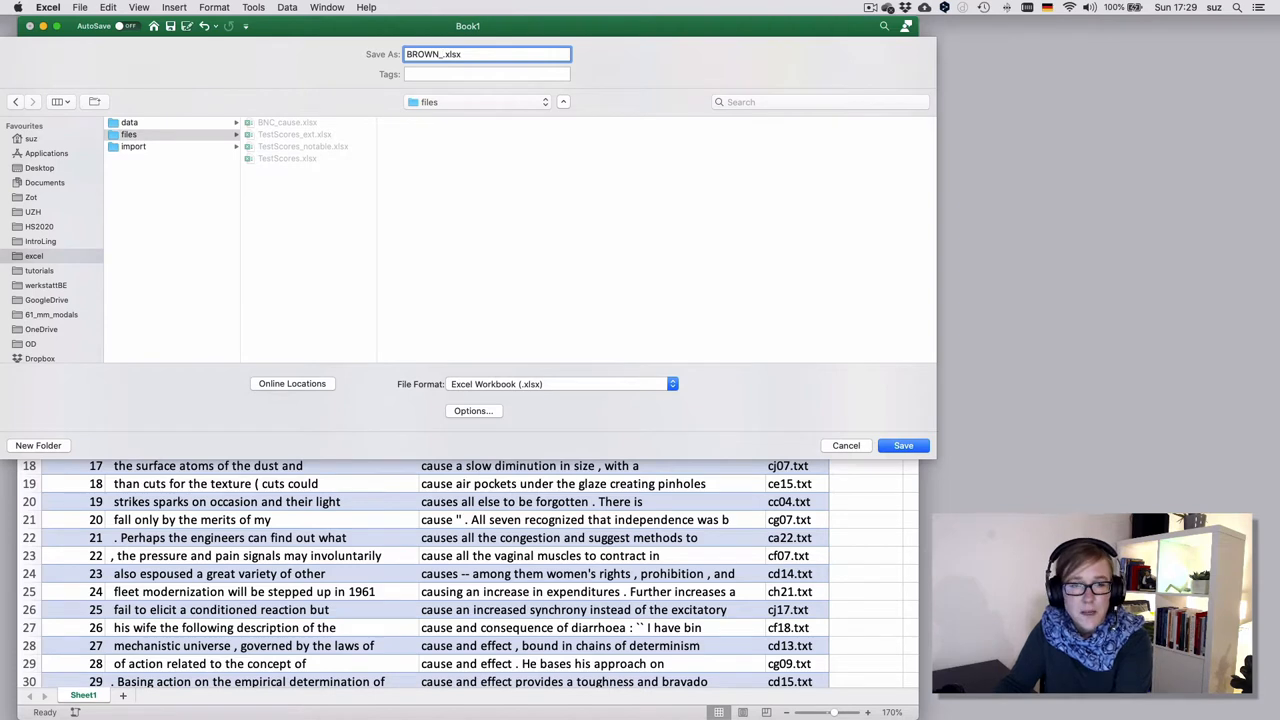
{"action": "type", "text": "cause"}
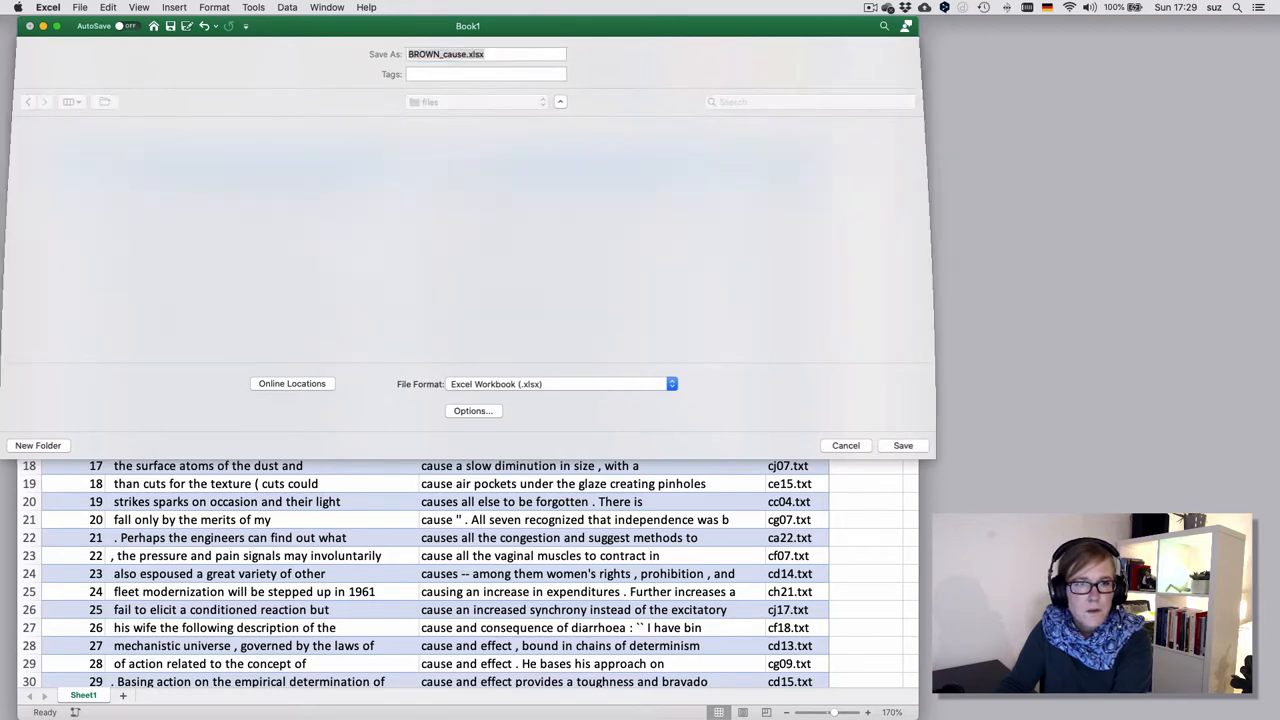
{"action": "left_click", "coordinate": [902, 444]}
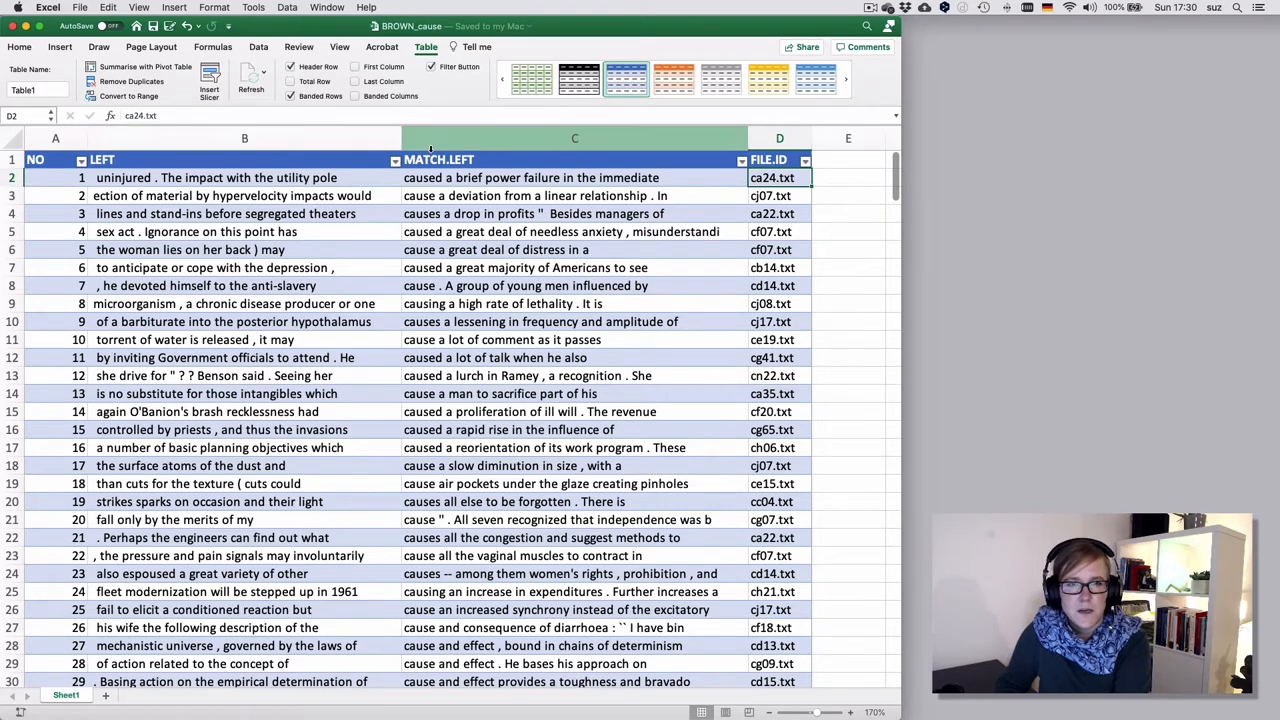
Insert a blank table column to the left of the LEFT column
{"action": "left_click", "coordinate": [574, 138]}
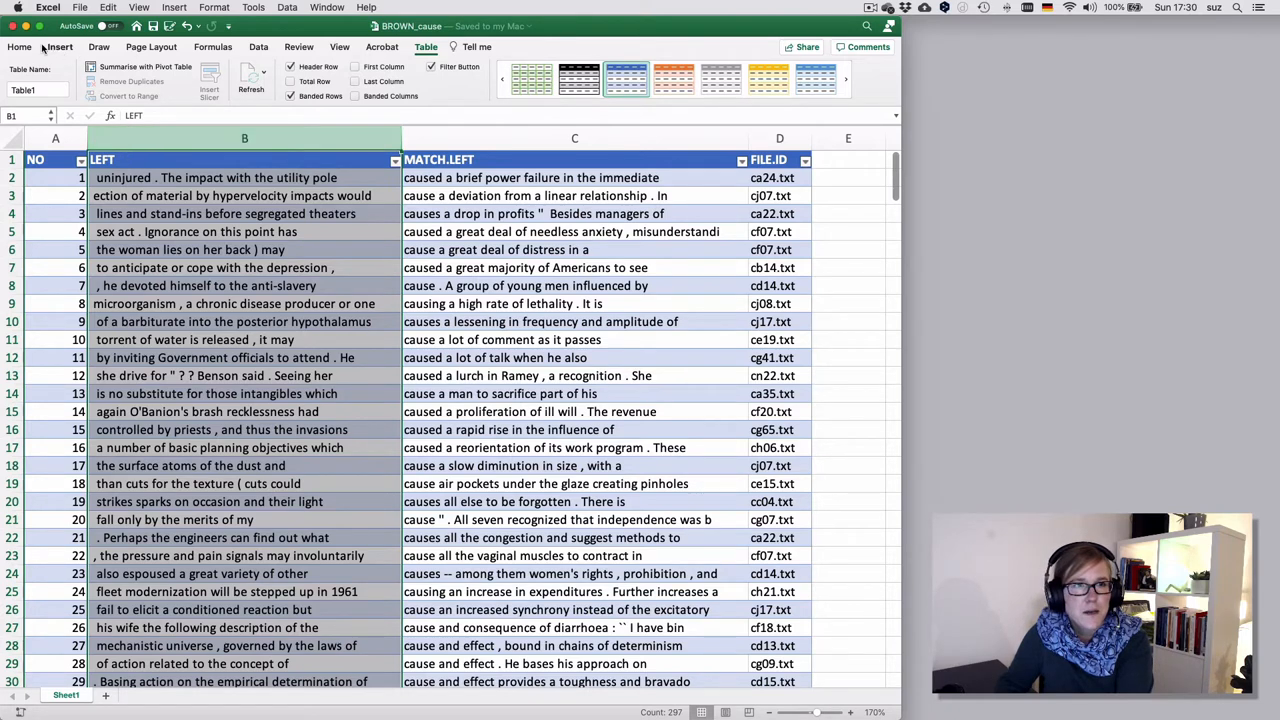
{"action": "left_click", "coordinate": [20, 48]}
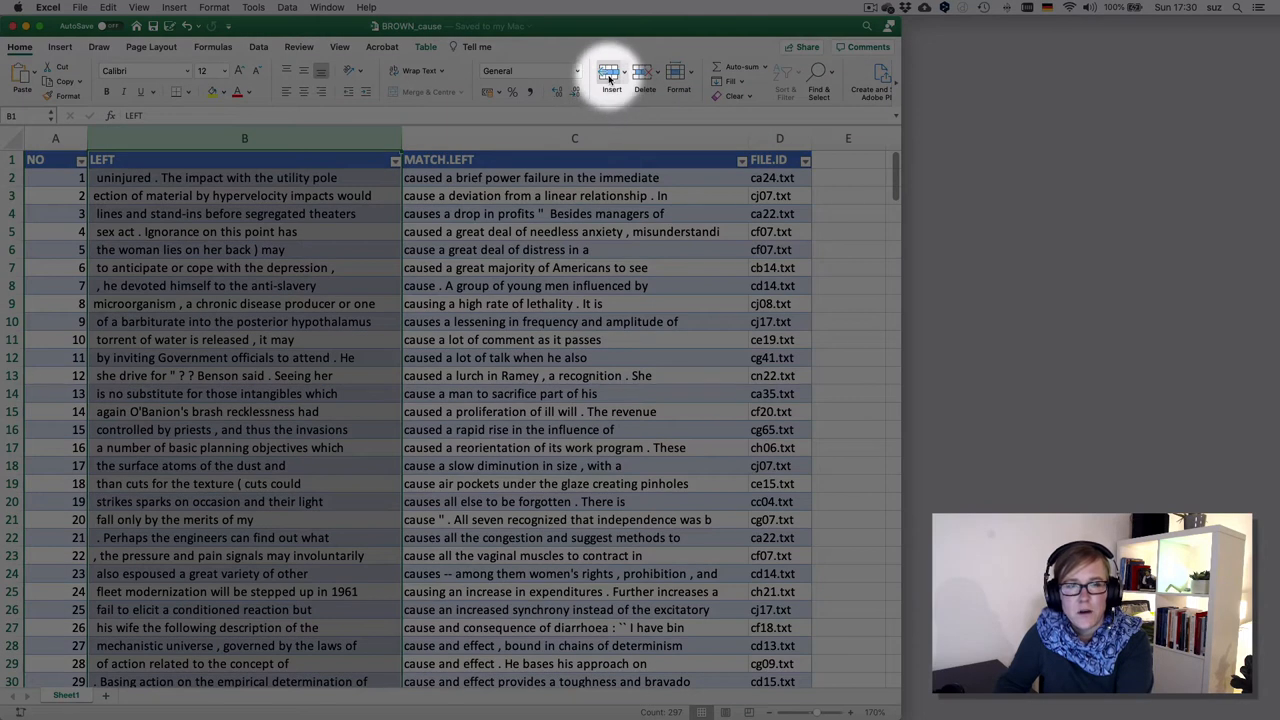
{"action": "mouse_move", "coordinate": [612, 76]}
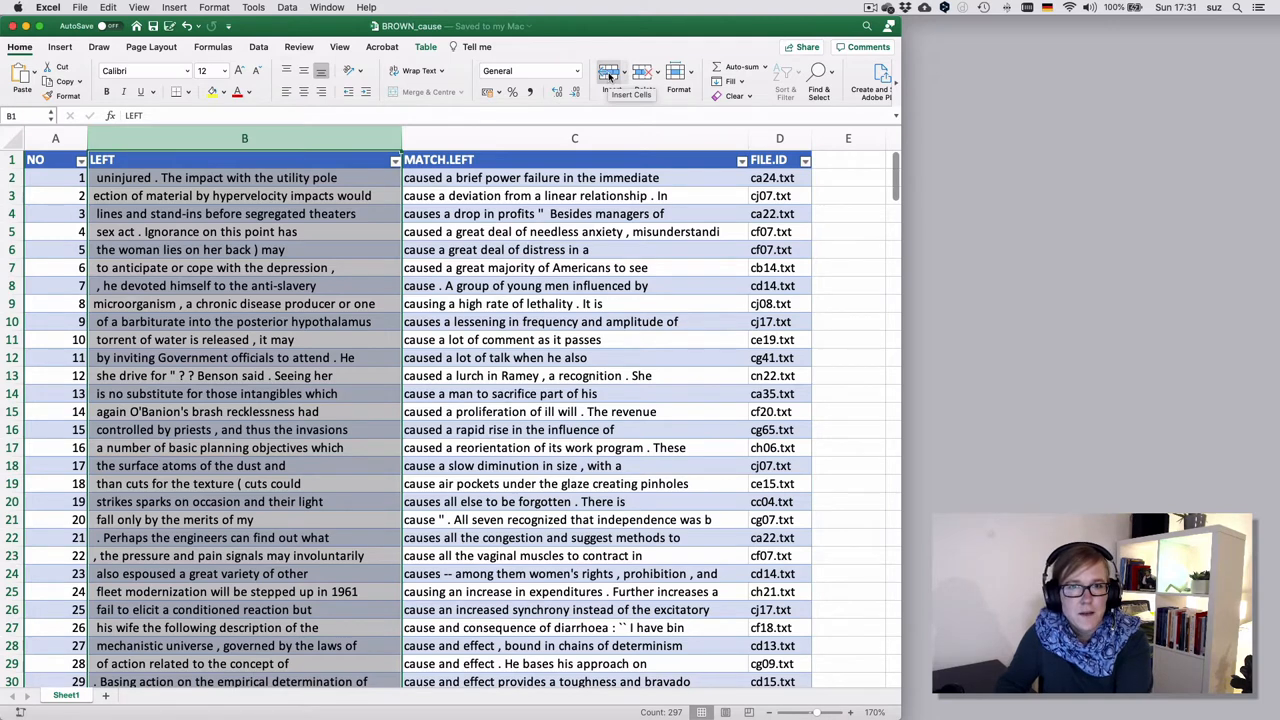
{"action": "left_click", "coordinate": [612, 76]}
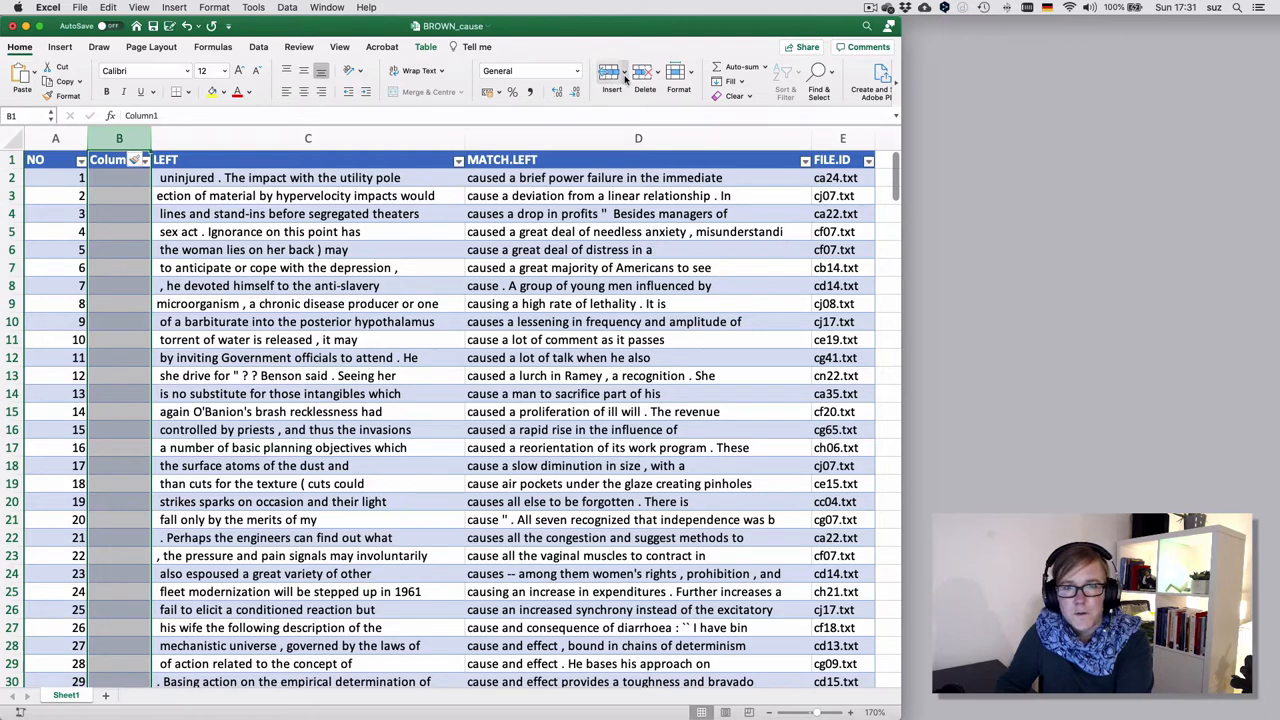
Fill the new FILE column with =E2 references to FILE.ID, then delete the FILE.ID column
{"action": "left_click", "coordinate": [612, 76]}
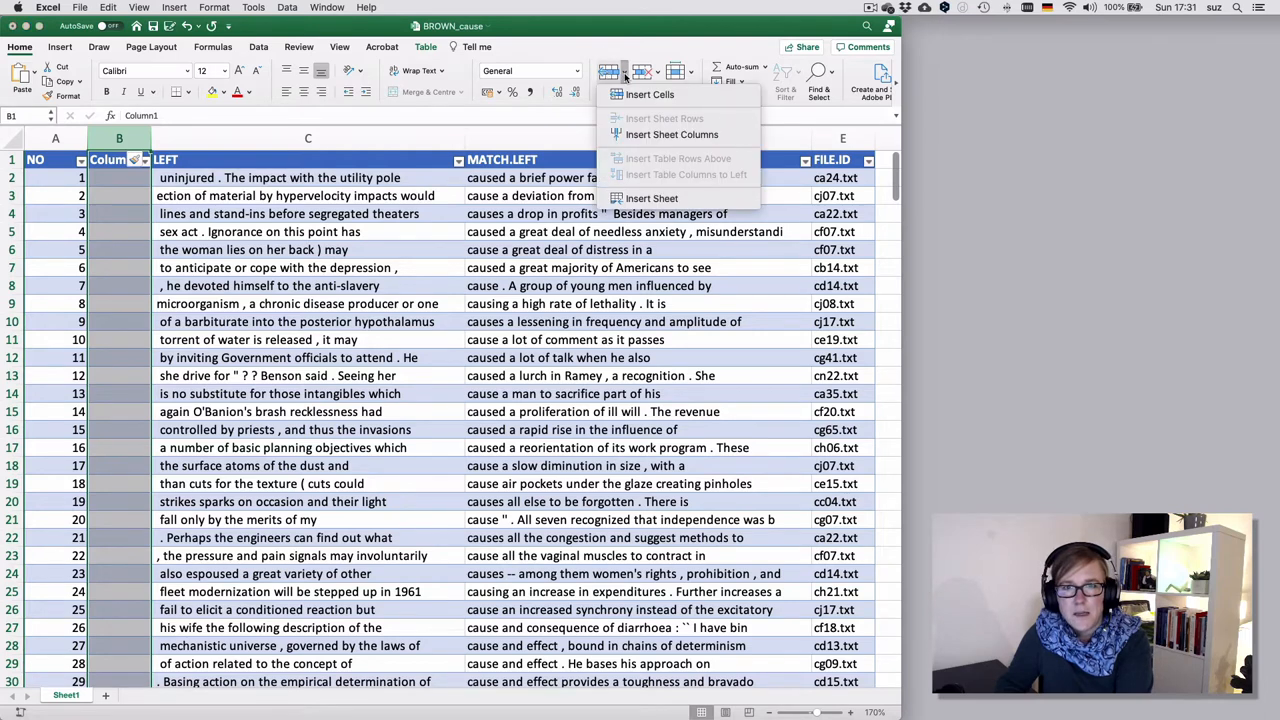
{"action": "mouse_move", "coordinate": [672, 134]}
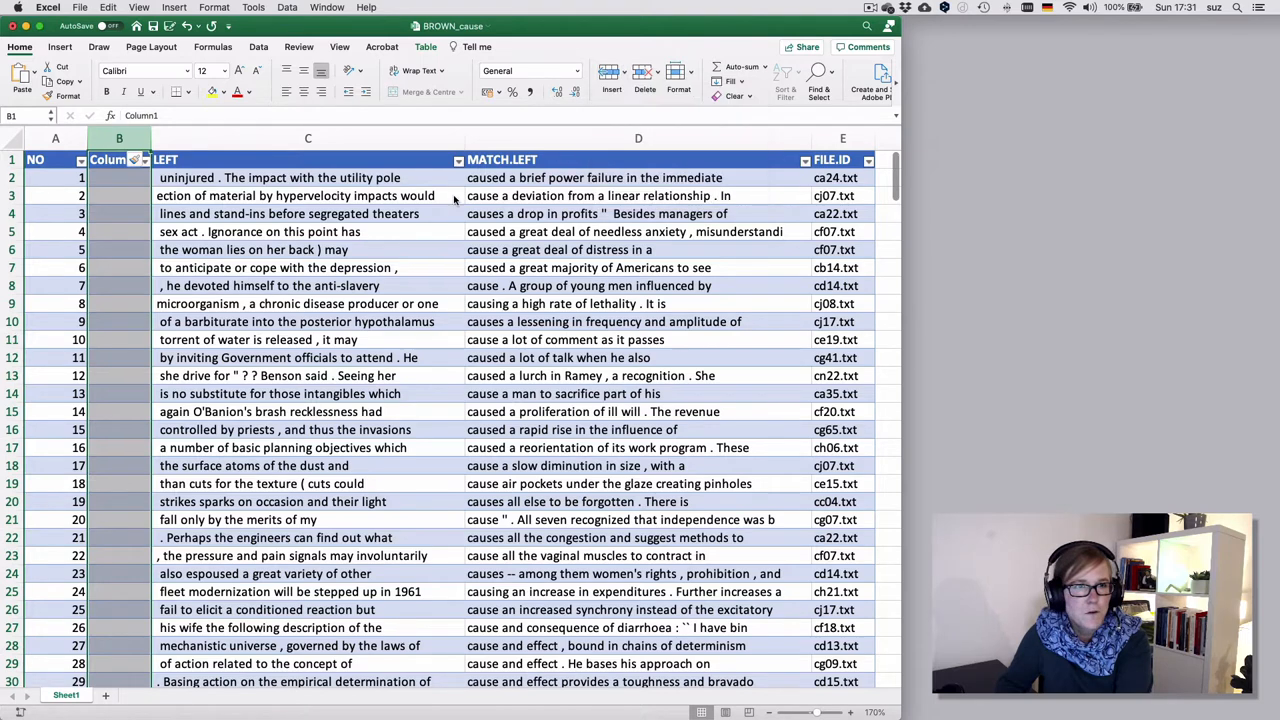
{"action": "mouse_move", "coordinate": [210, 220]}
{"action": "type", "text": "="}
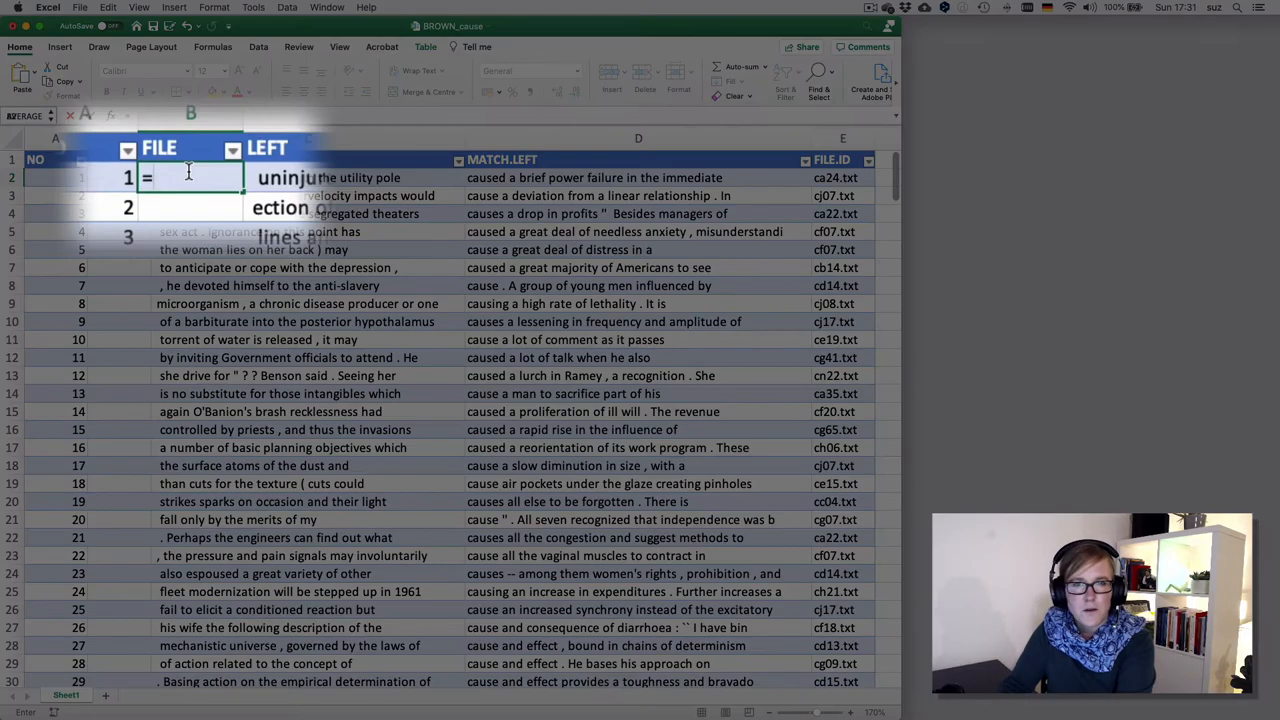
{"action": "type", "text": "E3"}
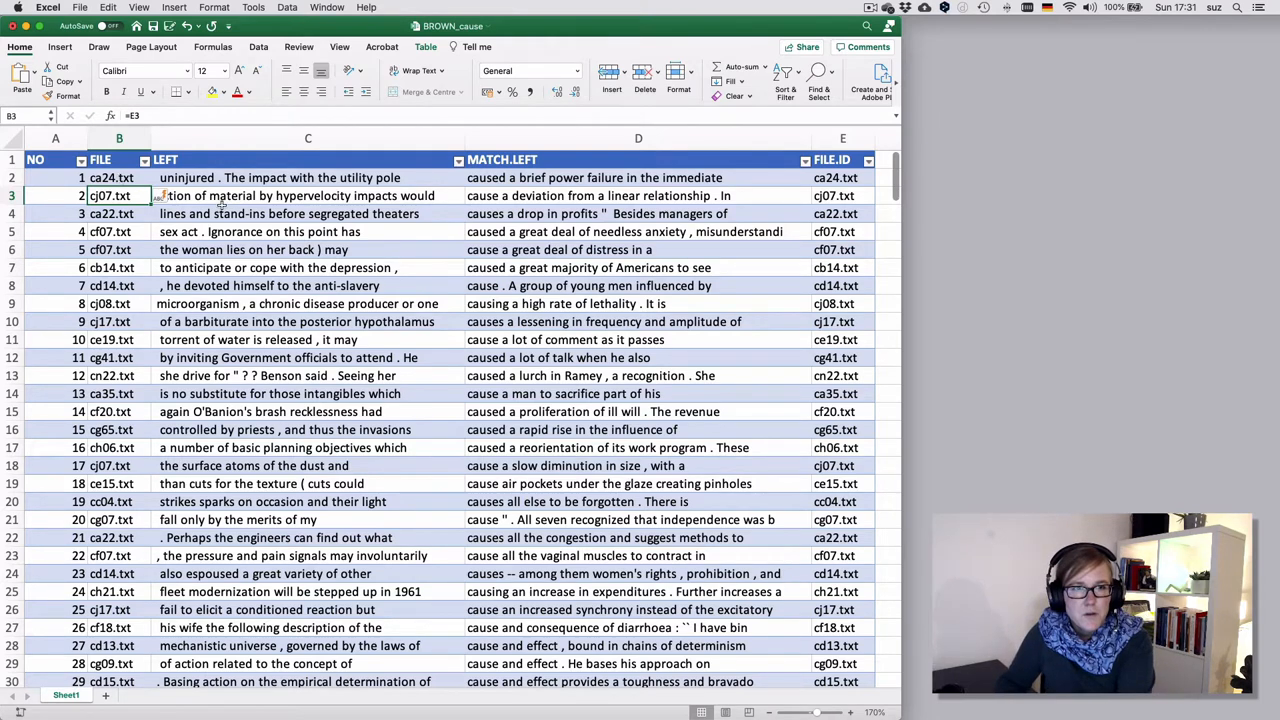
{"action": "left_click", "coordinate": [842, 138]}
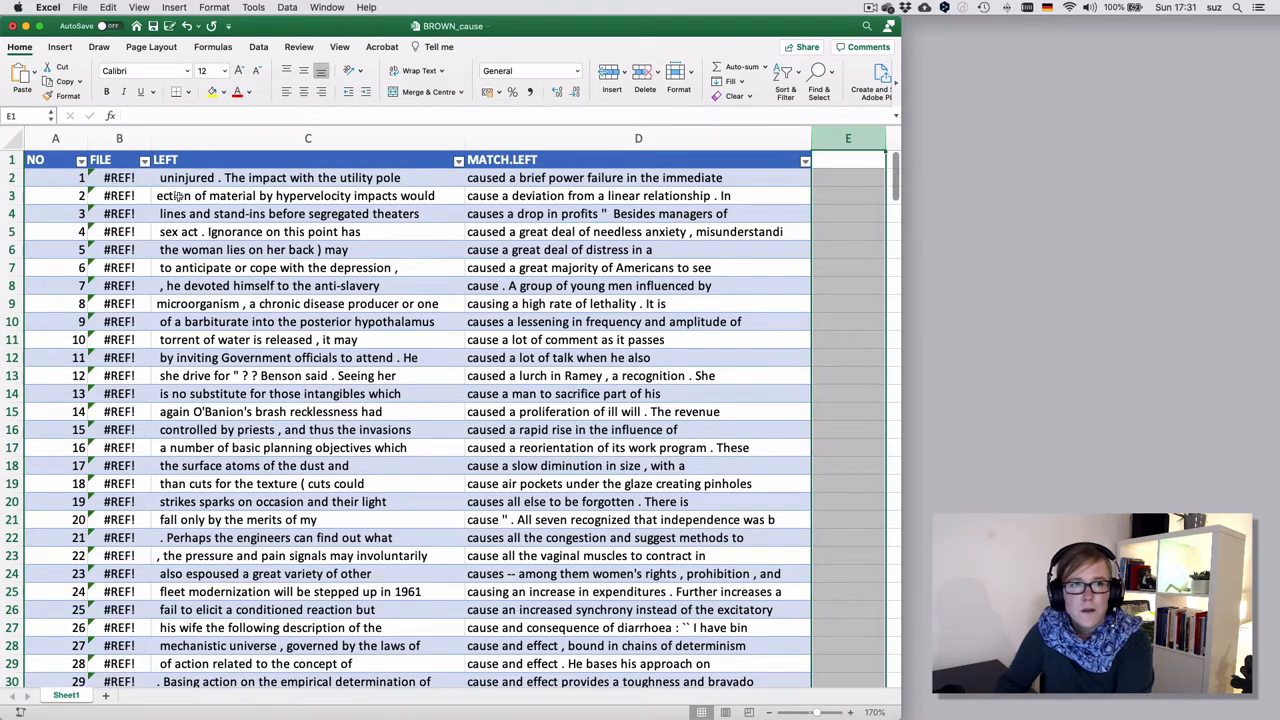
Undo the FILE.ID deletion and copy the restored FILE column
{"action": "left_click", "coordinate": [120, 196]}
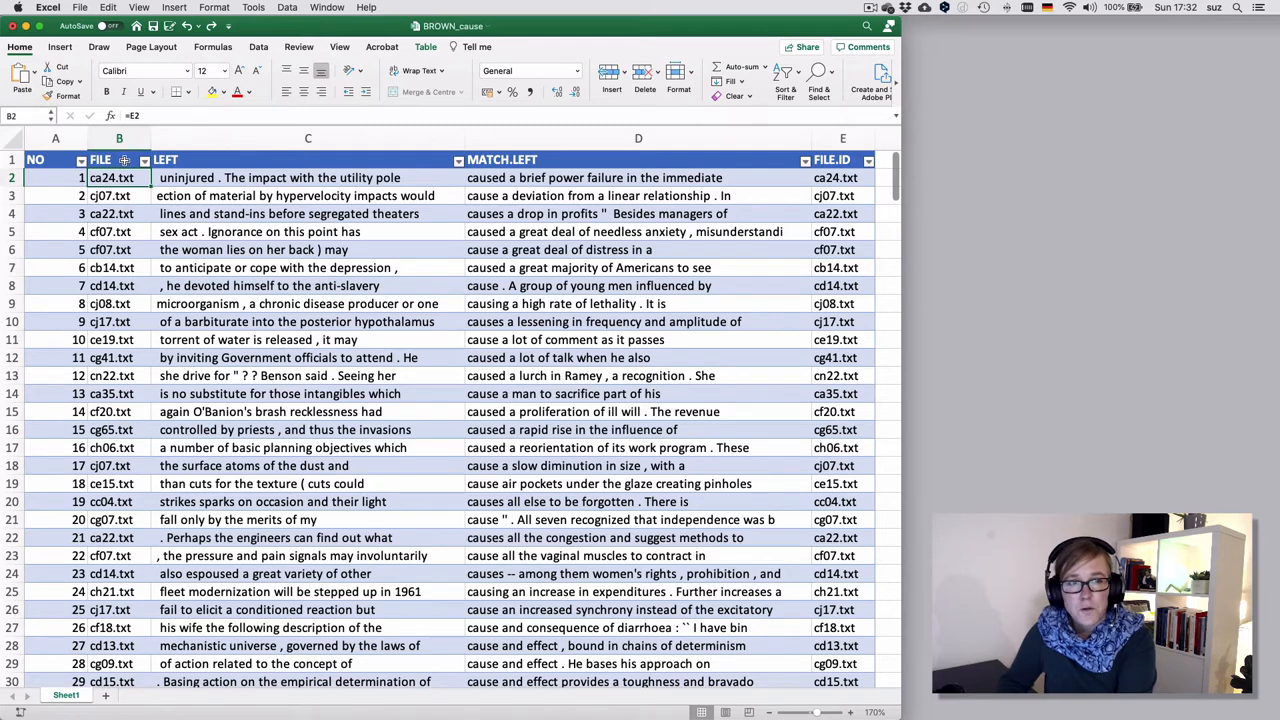
{"action": "left_click", "coordinate": [120, 138]}
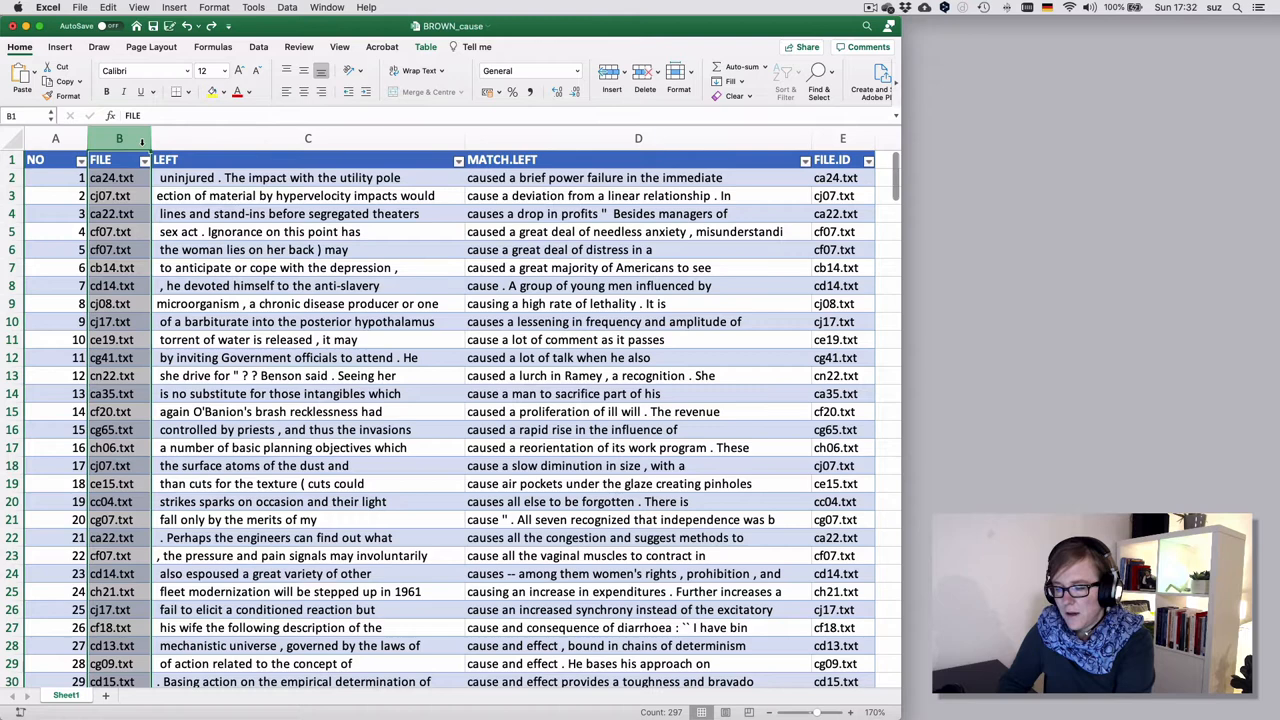
{"action": "key", "text": "cmd+c"}
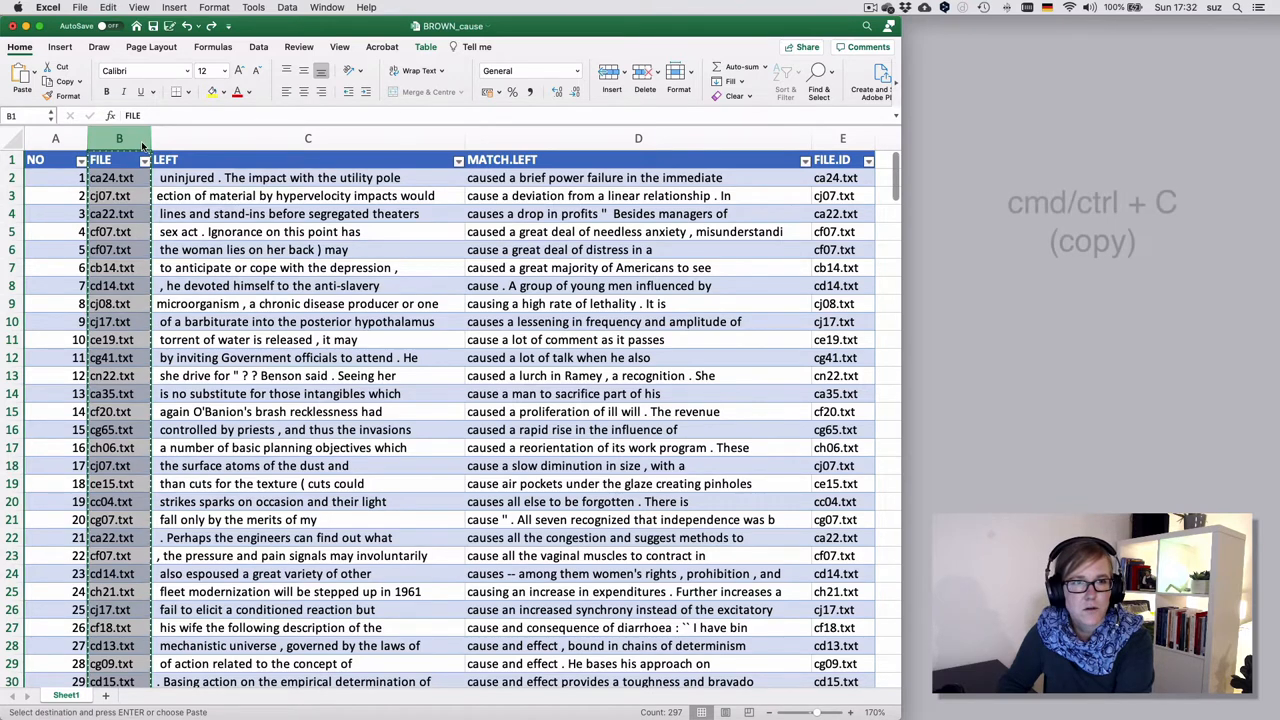
{"action": "key", "text": "cmd+c"}
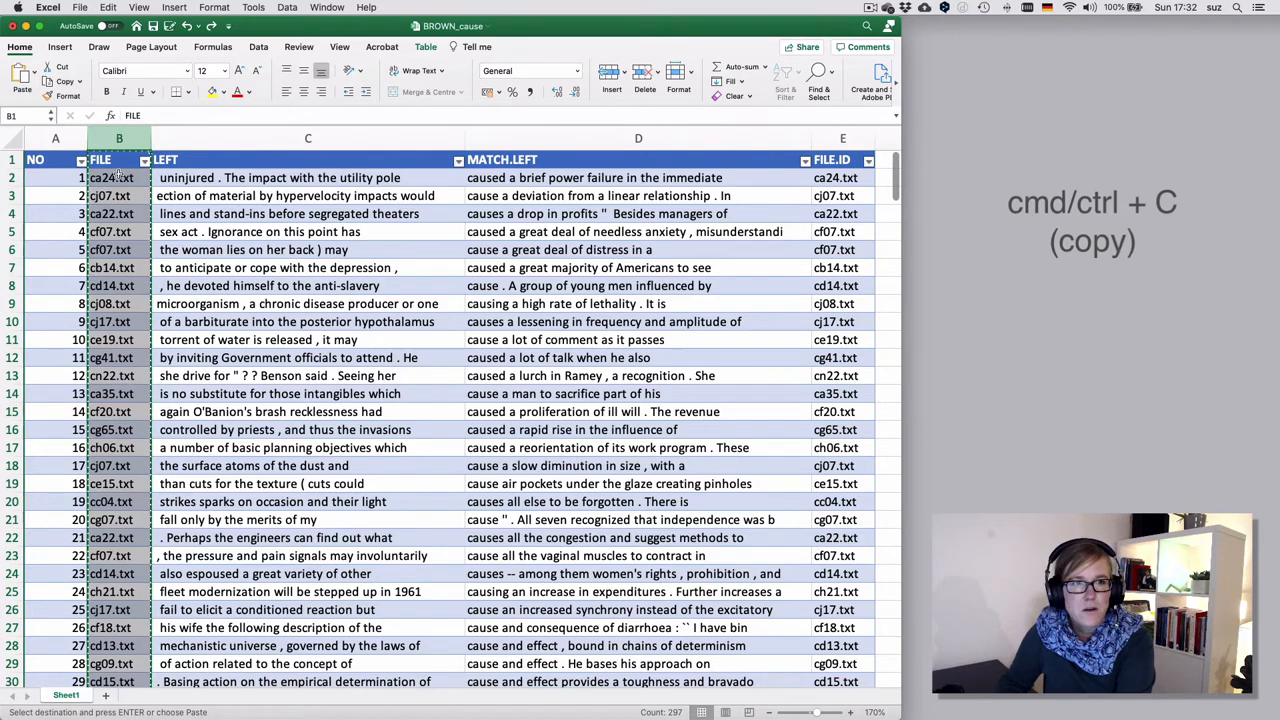
{"action": "key", "text": "cmd+c"}
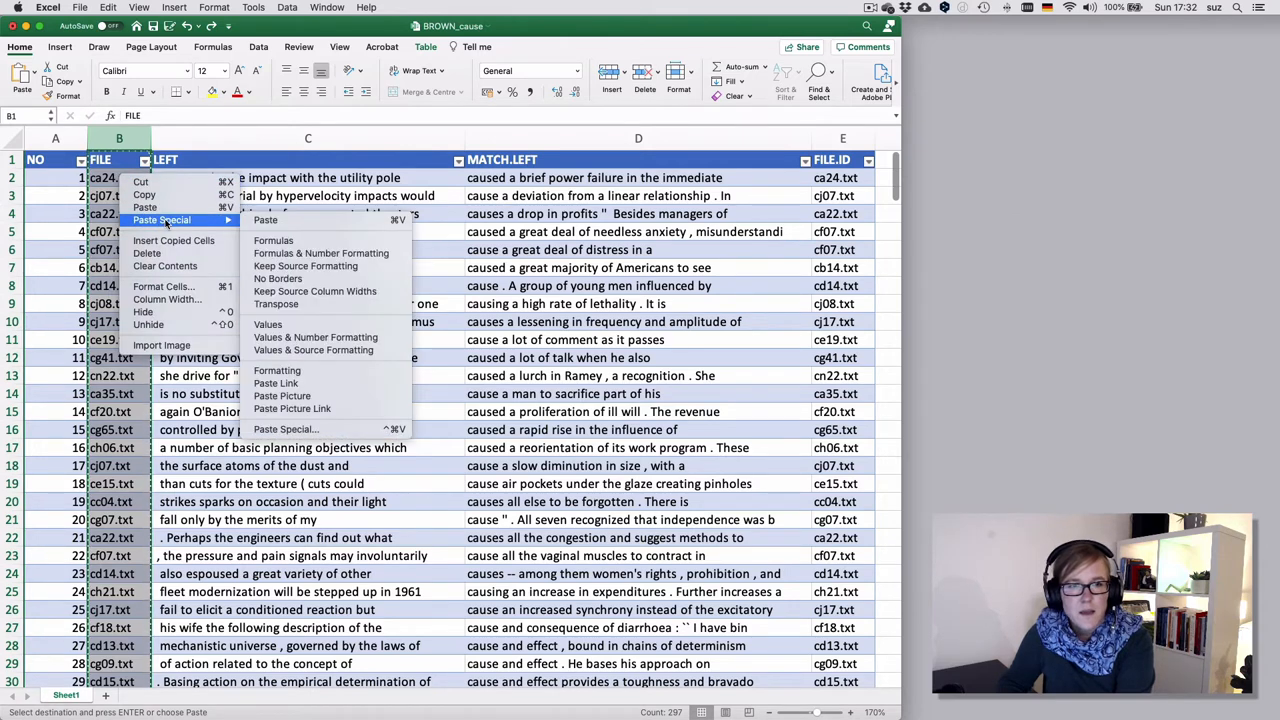
{"action": "mouse_move", "coordinate": [268, 324]}
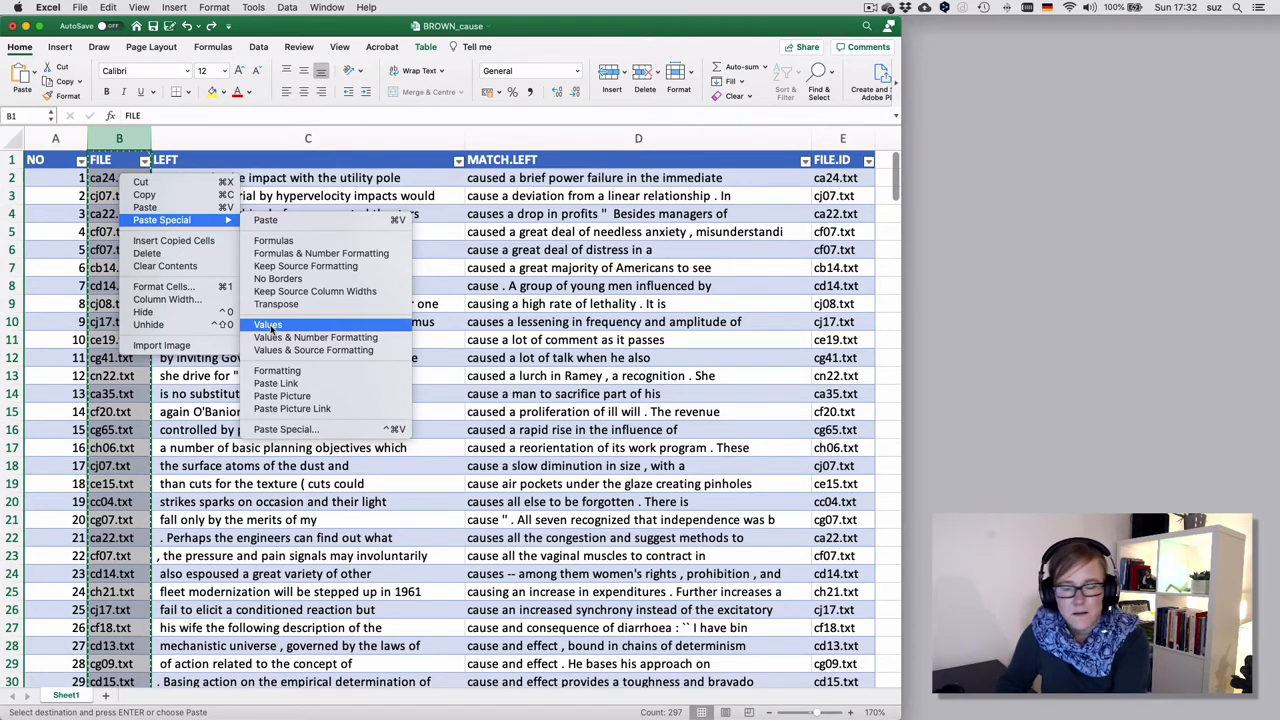
{"action": "left_click", "coordinate": [268, 324]}
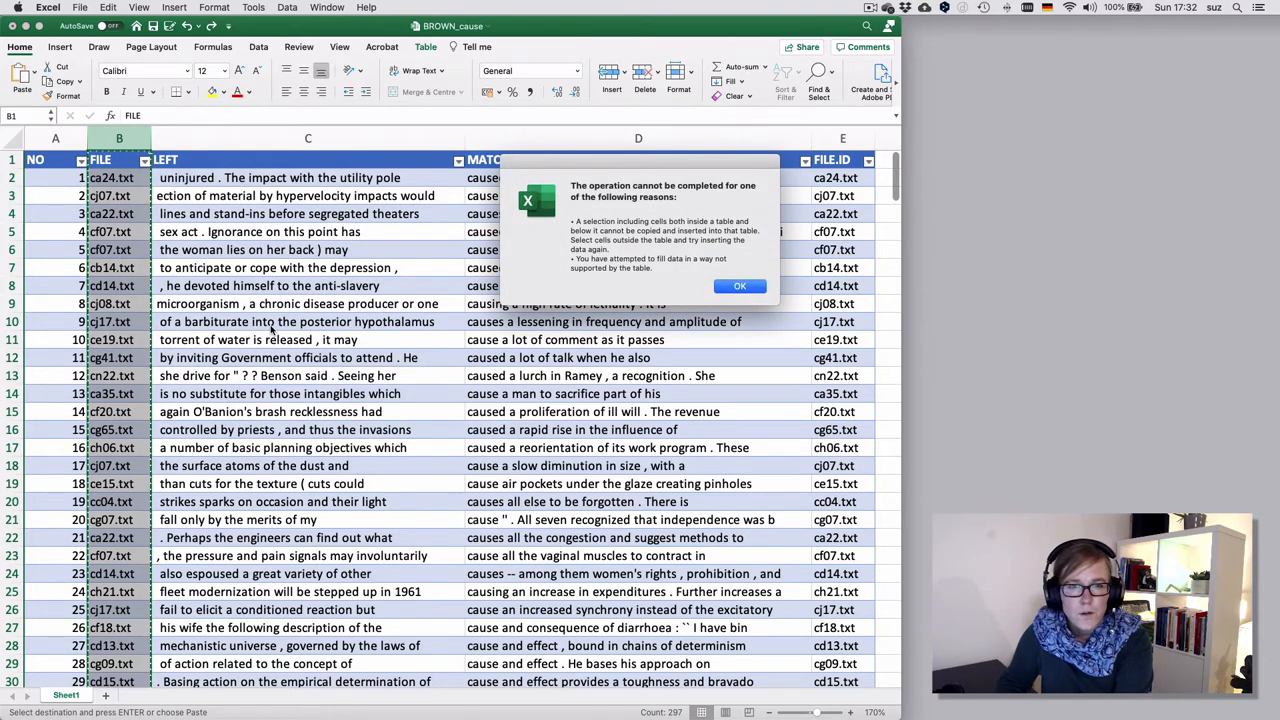
{"action": "left_click", "coordinate": [740, 286]}
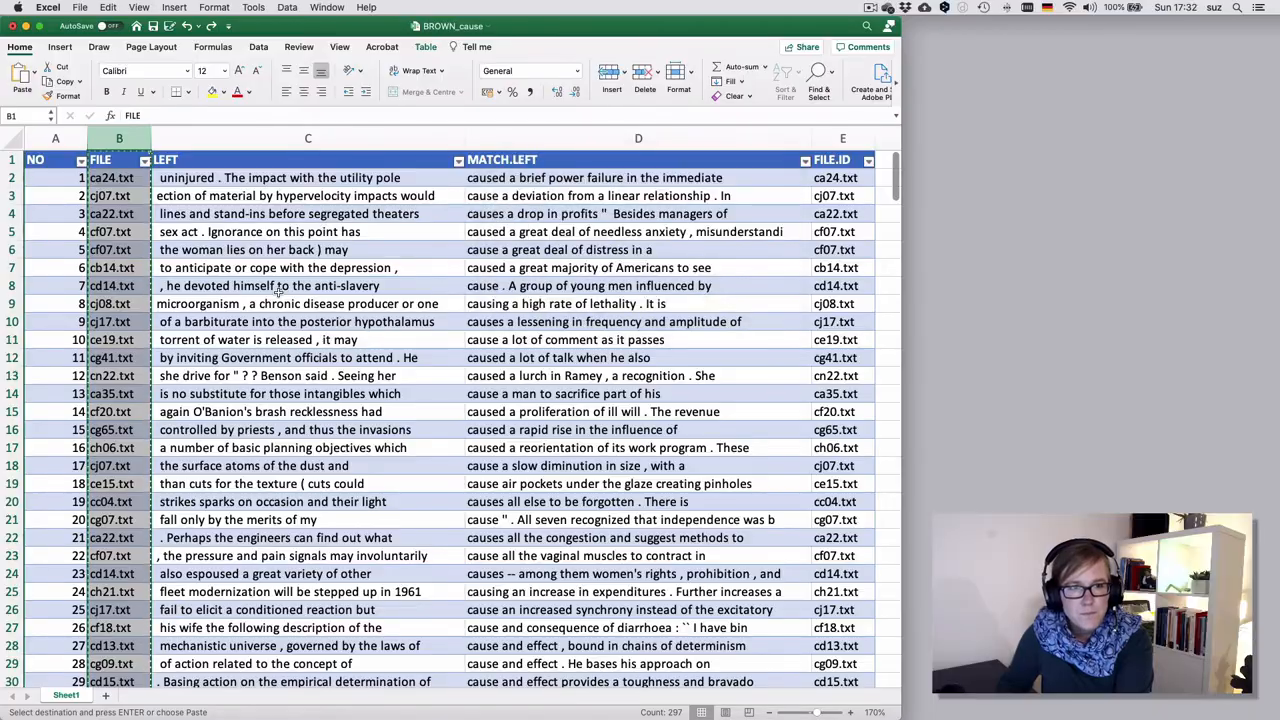
Scroll to the table's last rows near entry 296 and select a FILE cell there
{"action": "scroll", "scroll_direction": "down", "scroll_amount": 3}
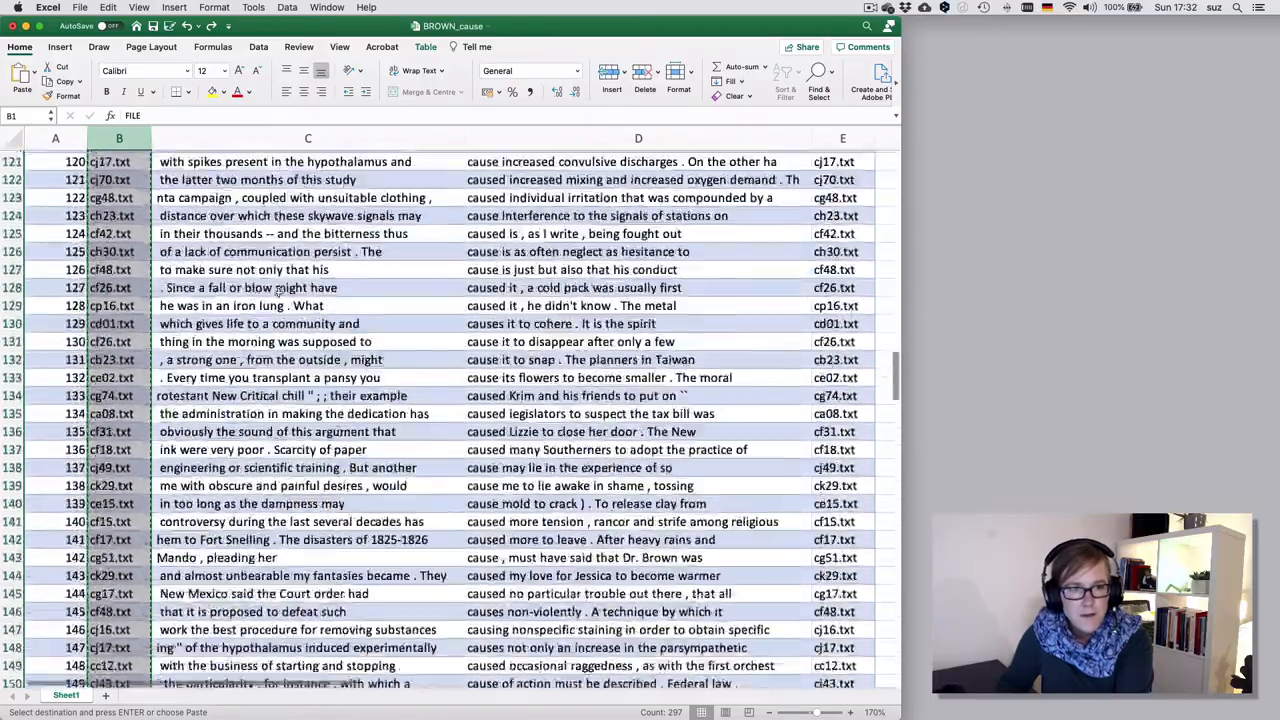
{"action": "scroll", "scroll_direction": "down", "scroll_amount": 3}
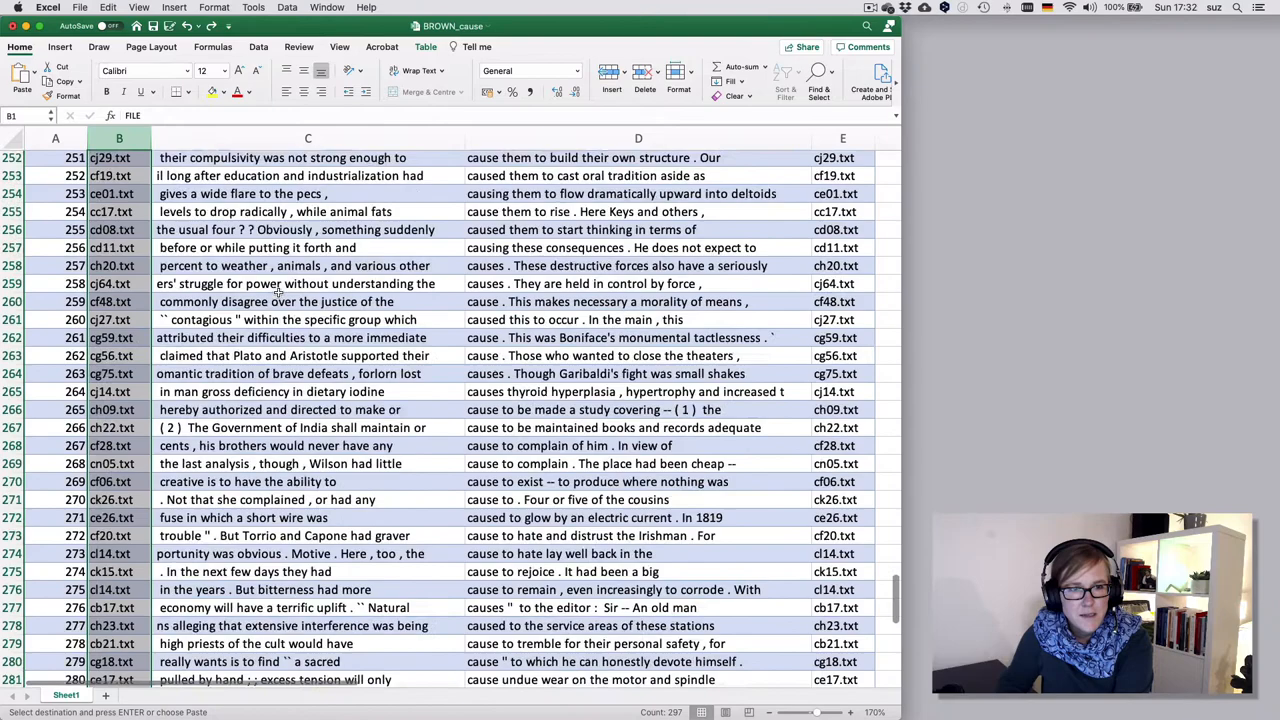
{"action": "scroll", "scroll_direction": "down", "scroll_amount": 3}
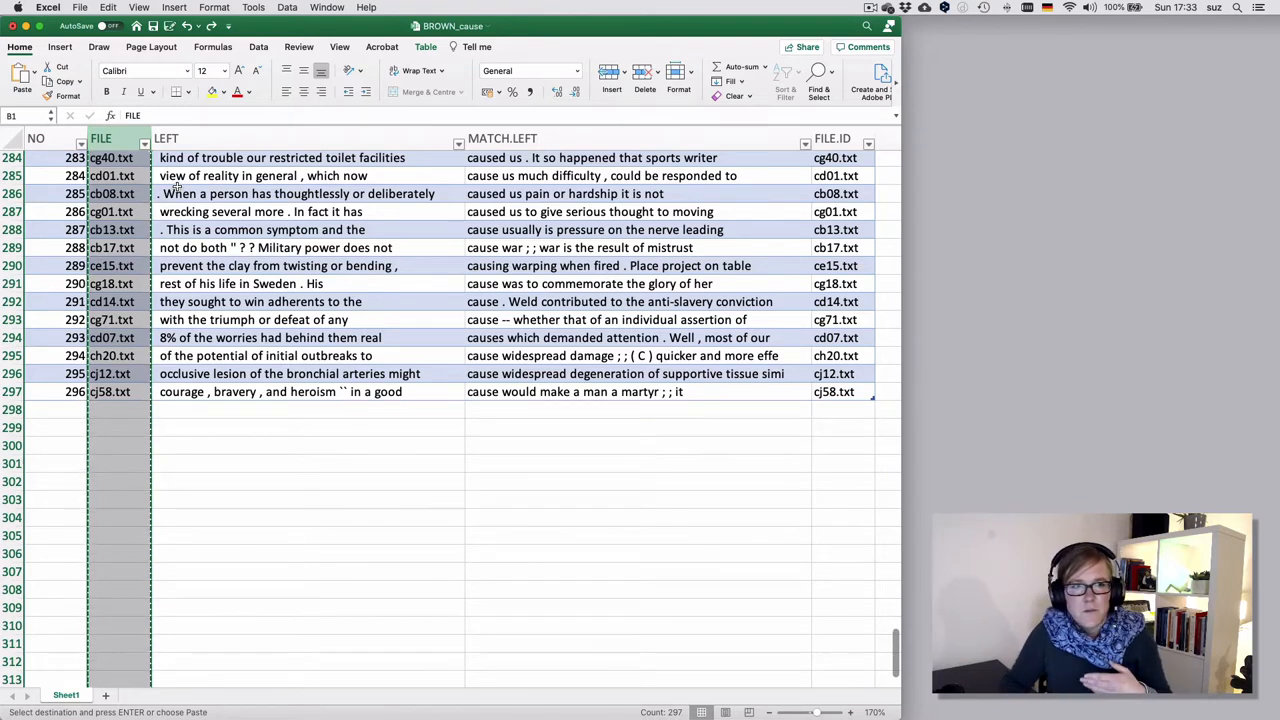
{"action": "left_click", "coordinate": [110, 192]}
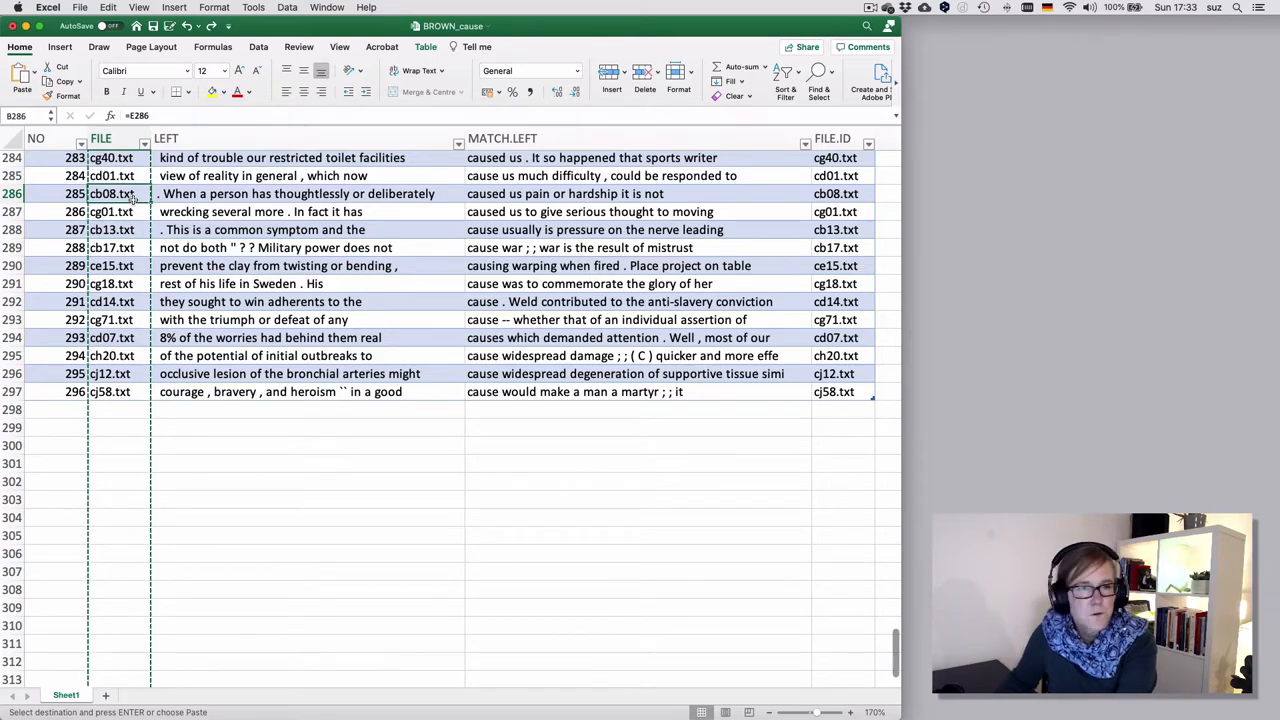
{"action": "key", "text": "cmd+Up"}
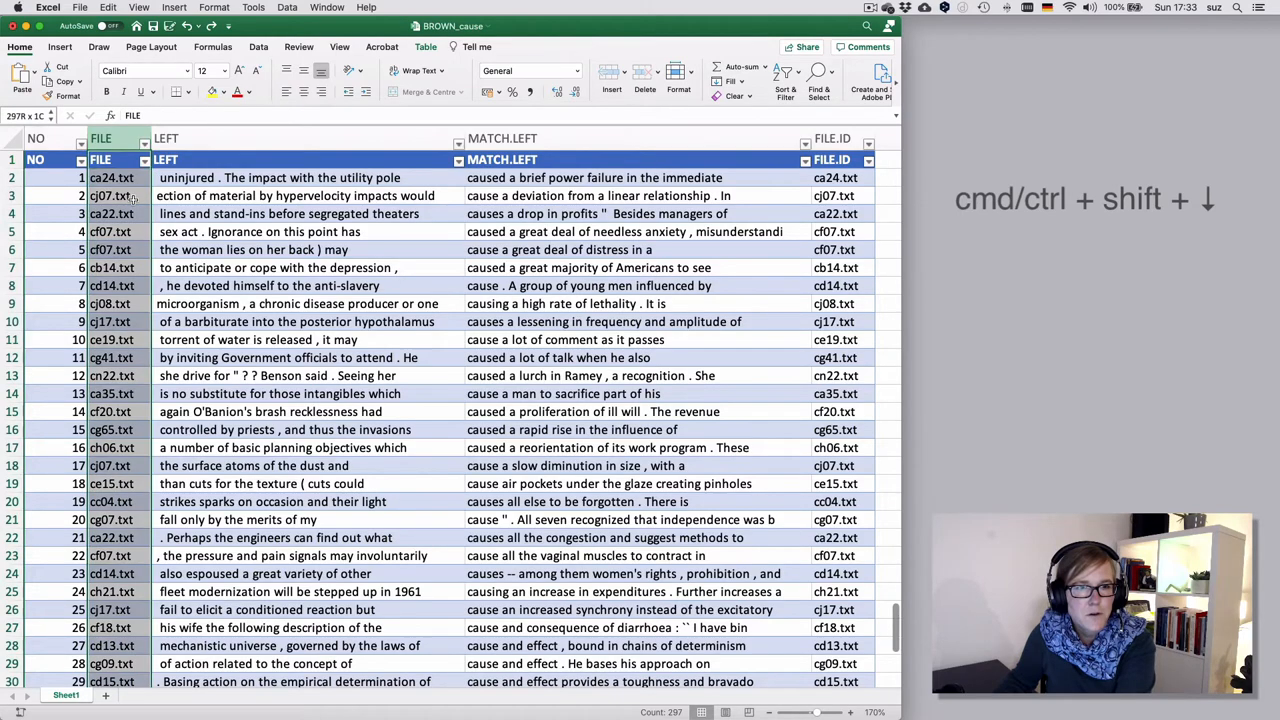
{"action": "key", "text": "cmd+shift+down"}
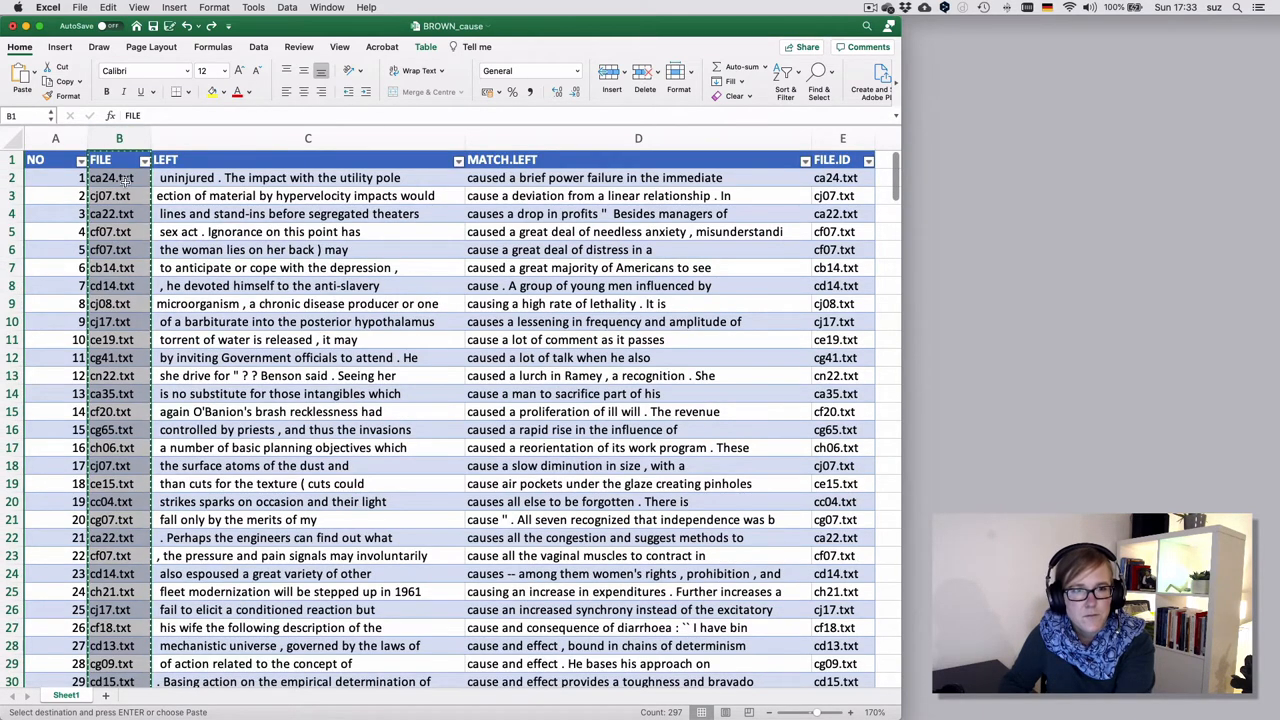
{"action": "right_click", "coordinate": [120, 178]}
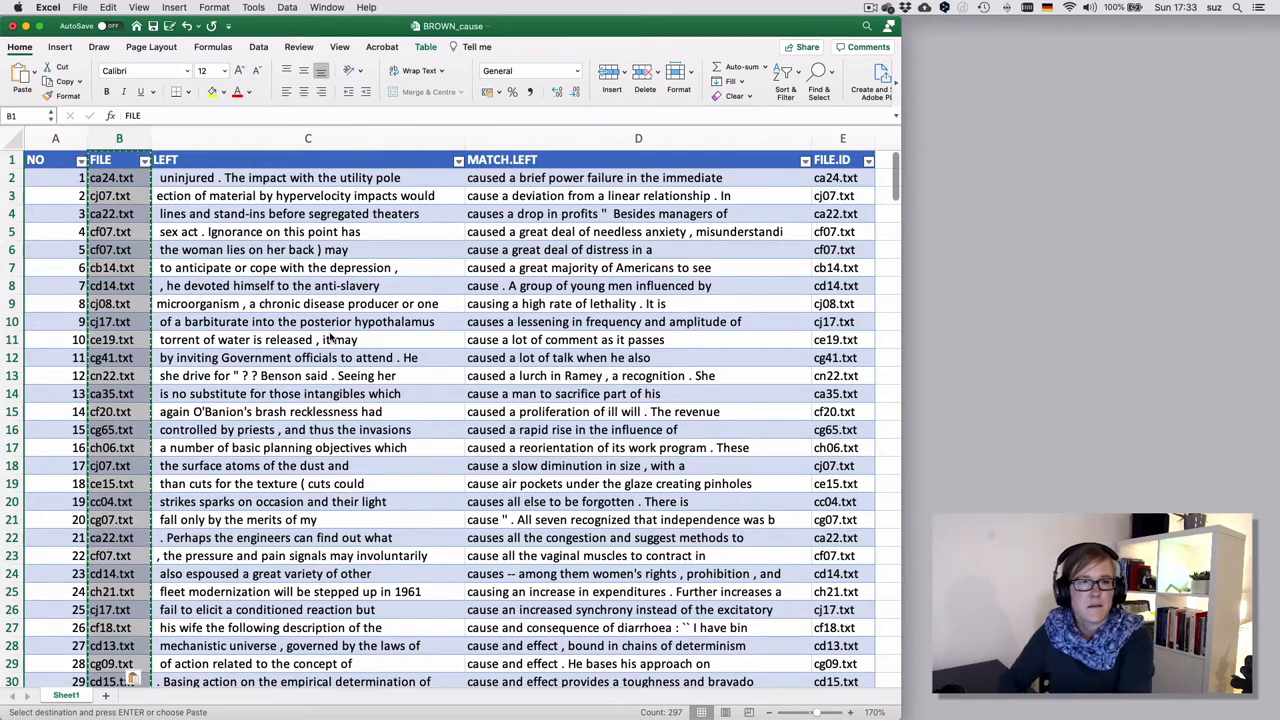
{"action": "left_click", "coordinate": [120, 268]}
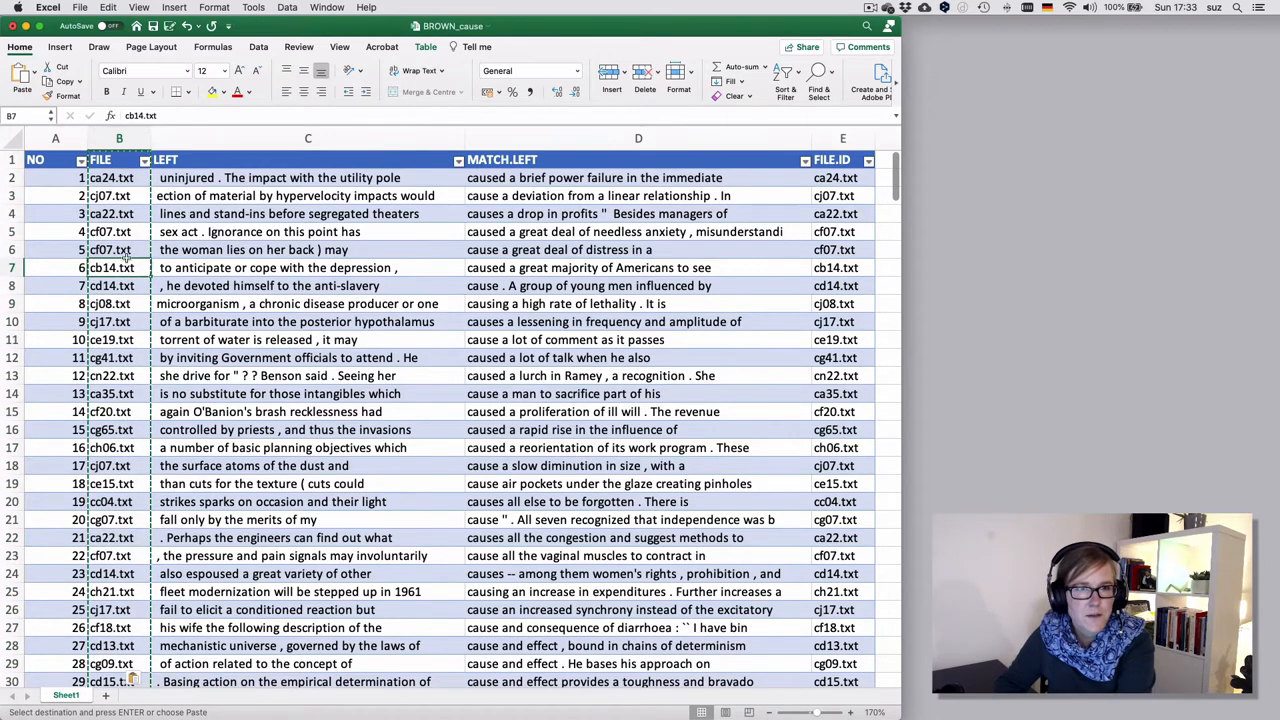
{"action": "left_click", "coordinate": [120, 232]}
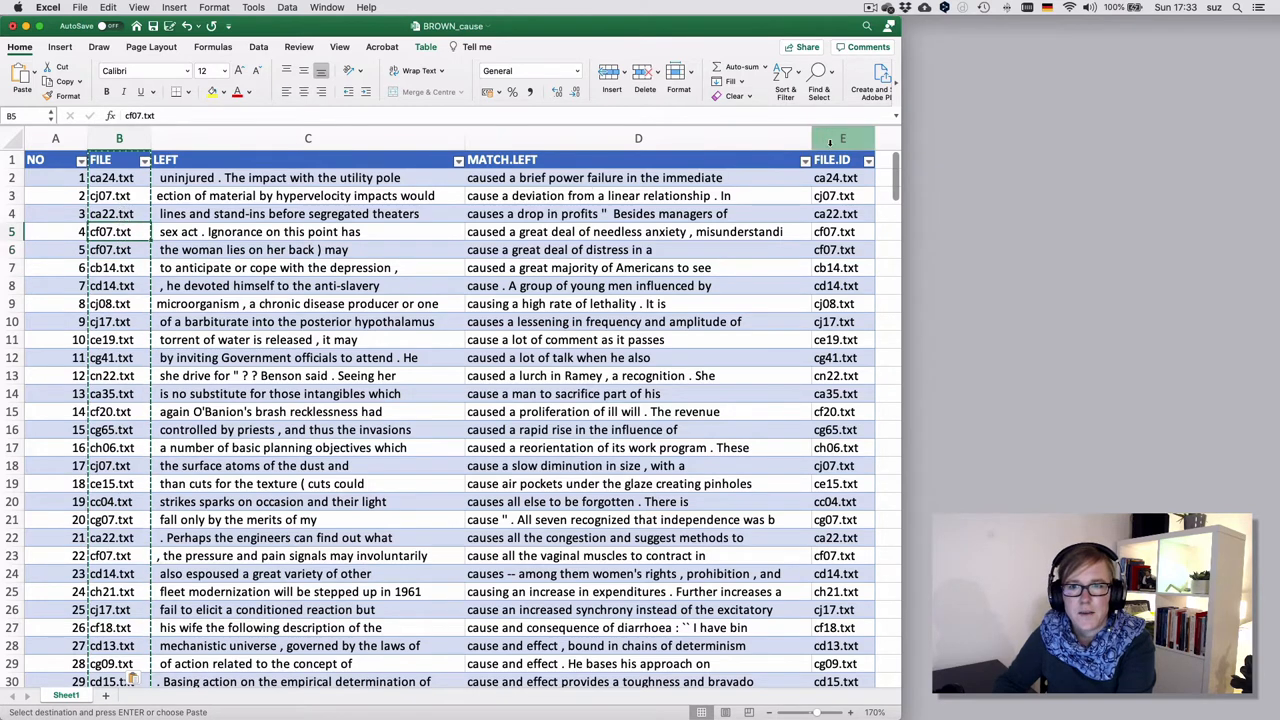
{"action": "left_click", "coordinate": [842, 160]}
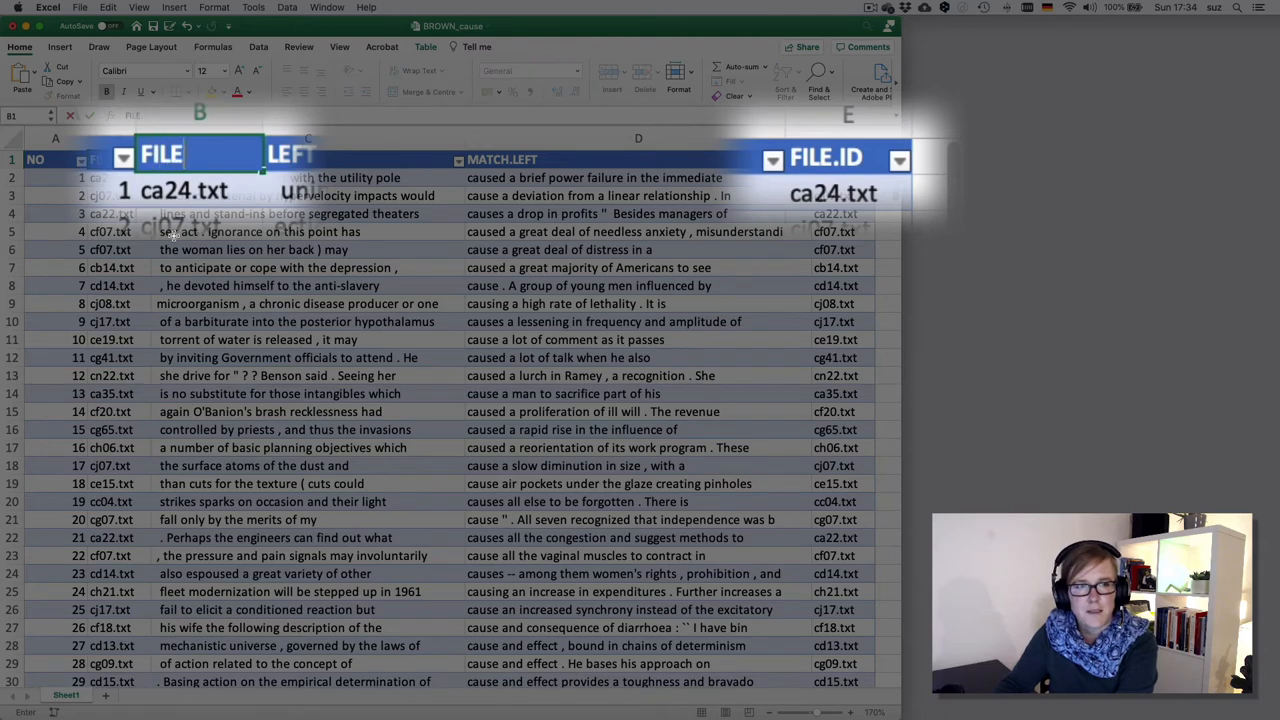
Rename the FILE header to FILE.ID, making the original column FILE.ID2
{"action": "left_click", "coordinate": [184, 190]}
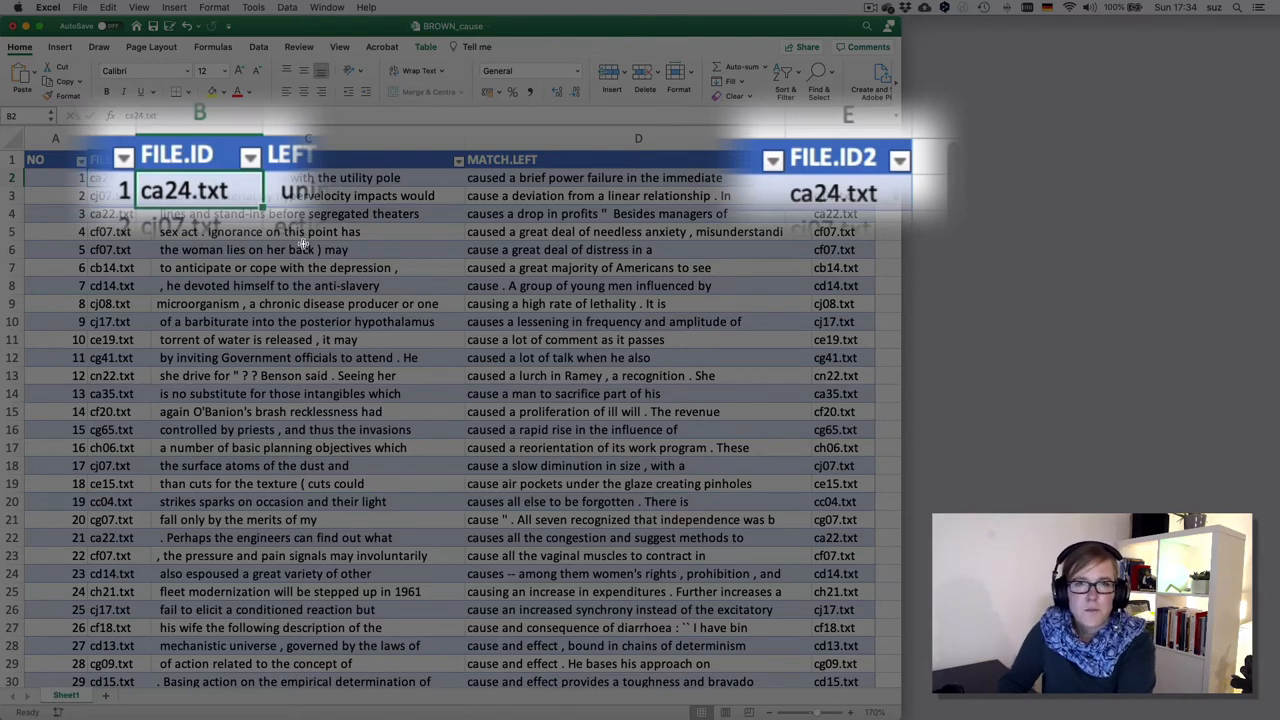
{"action": "mouse_move", "coordinate": [844, 156]}
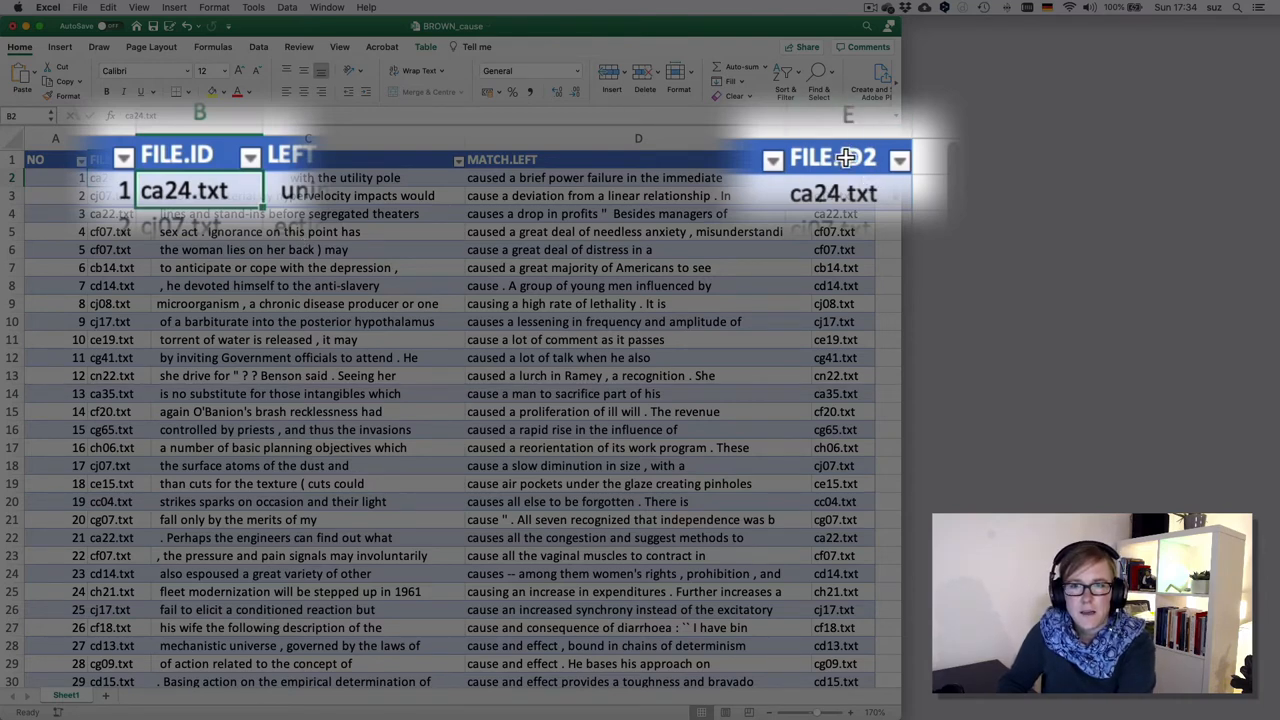
{"action": "left_click", "coordinate": [832, 156]}
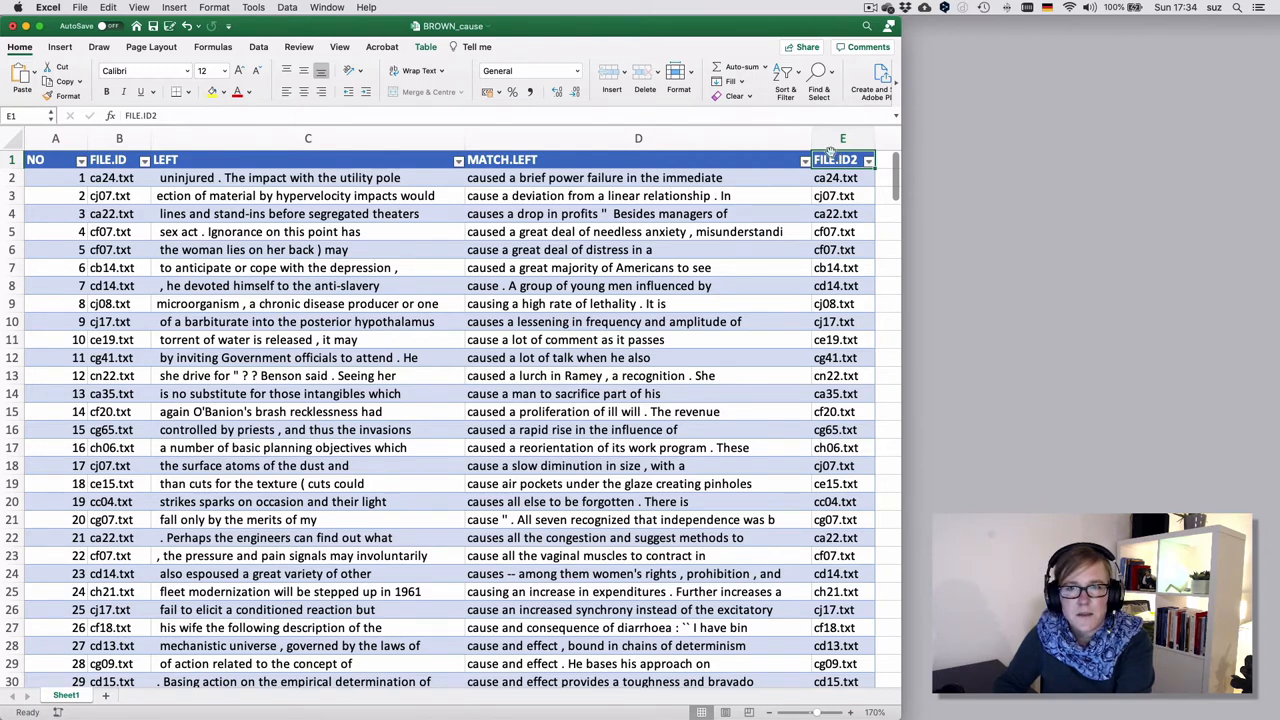
Add a new column after FILE.ID and name it FILE.ID.NEW
{"action": "left_click", "coordinate": [308, 138]}
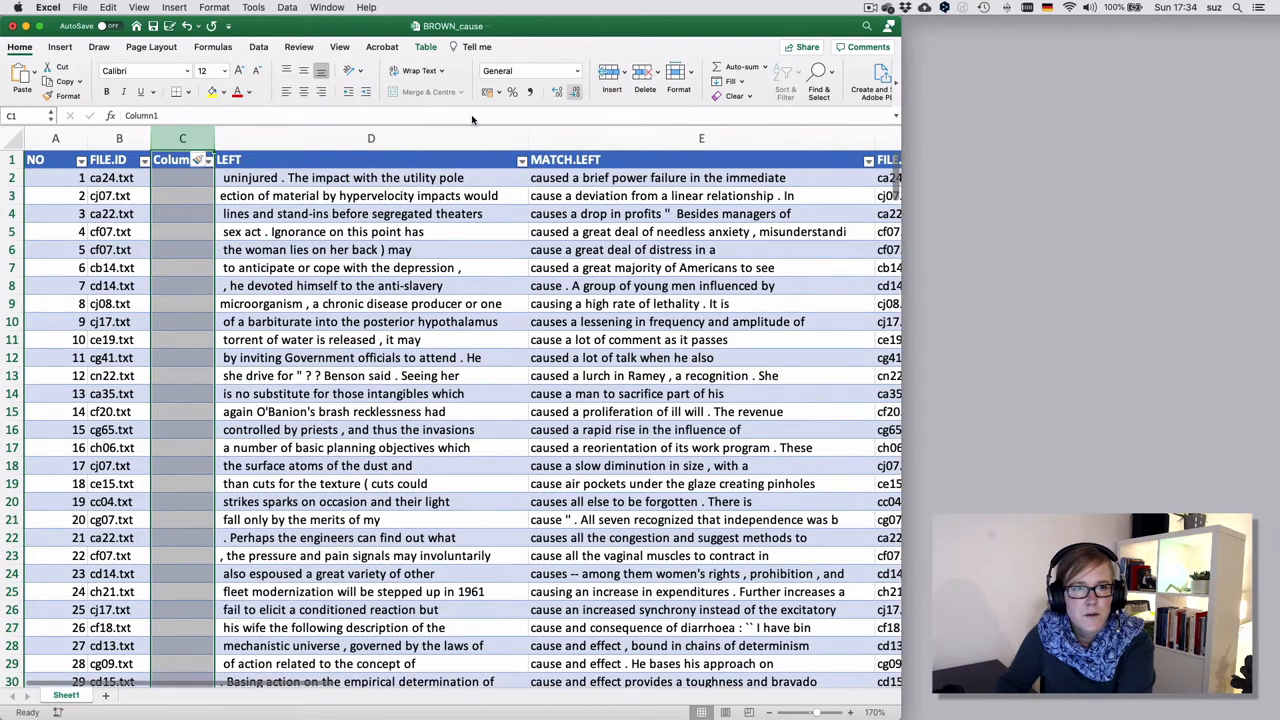
{"action": "type", "text": "FI"}
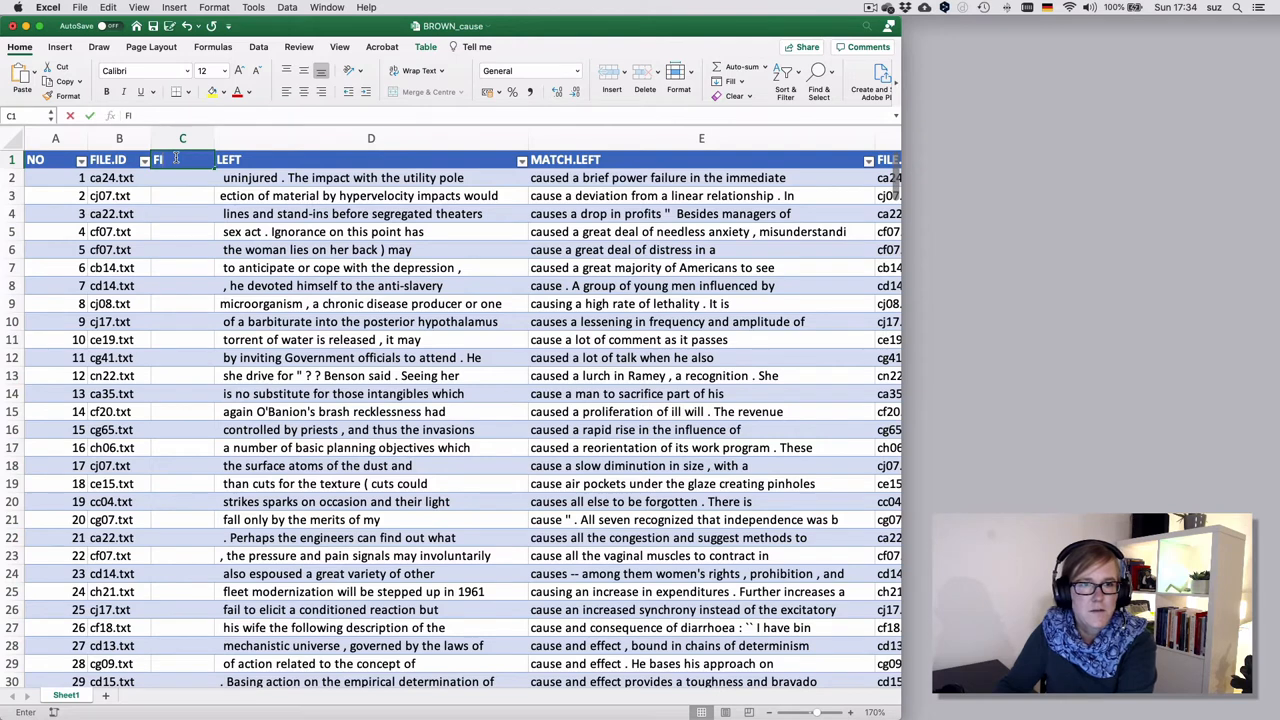
{"action": "left_click", "coordinate": [182, 160]}
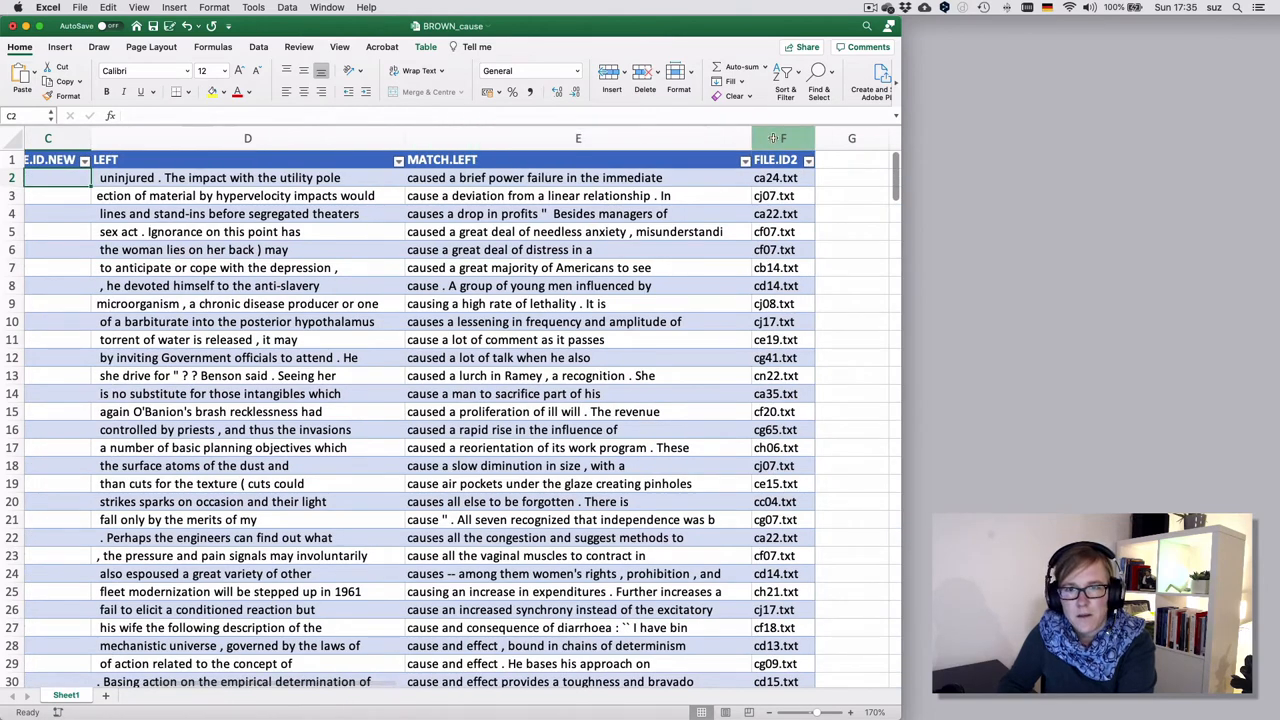
Attempt to paste the FILE.ID2 column into FILE.ID.NEW and dismiss the paste error
{"action": "left_click", "coordinate": [784, 138]}
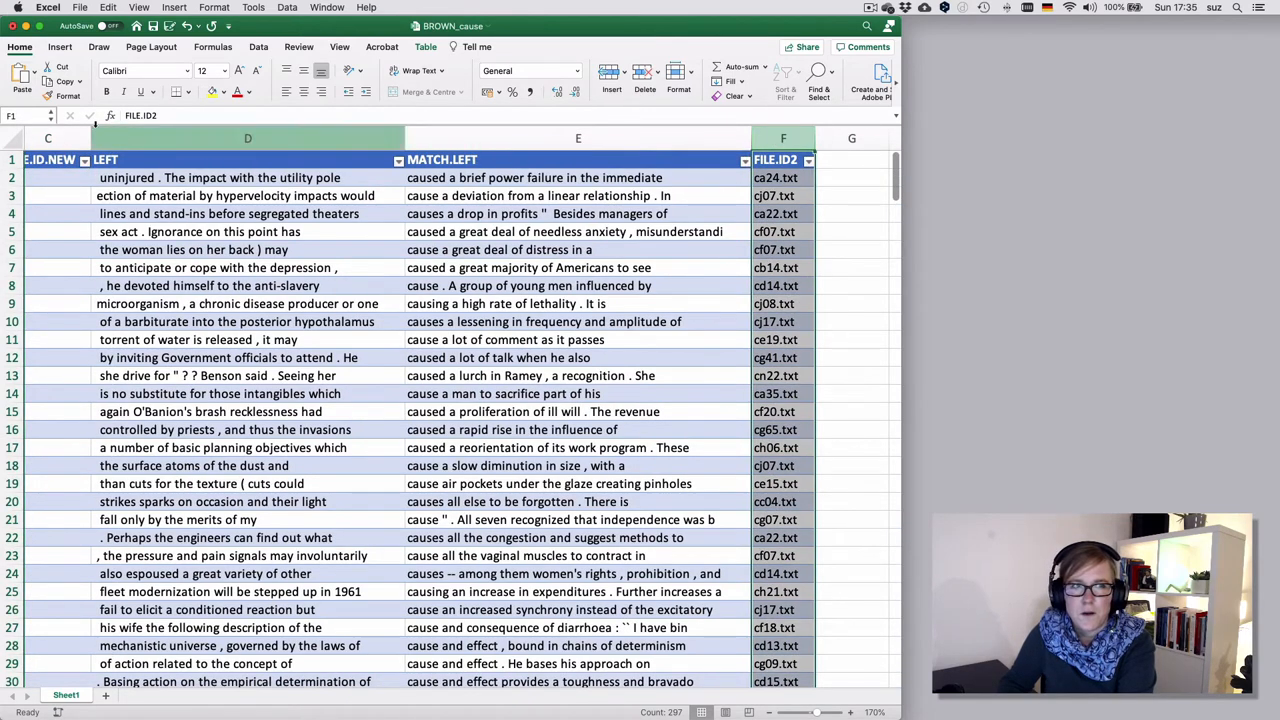
{"action": "left_click", "coordinate": [248, 138]}
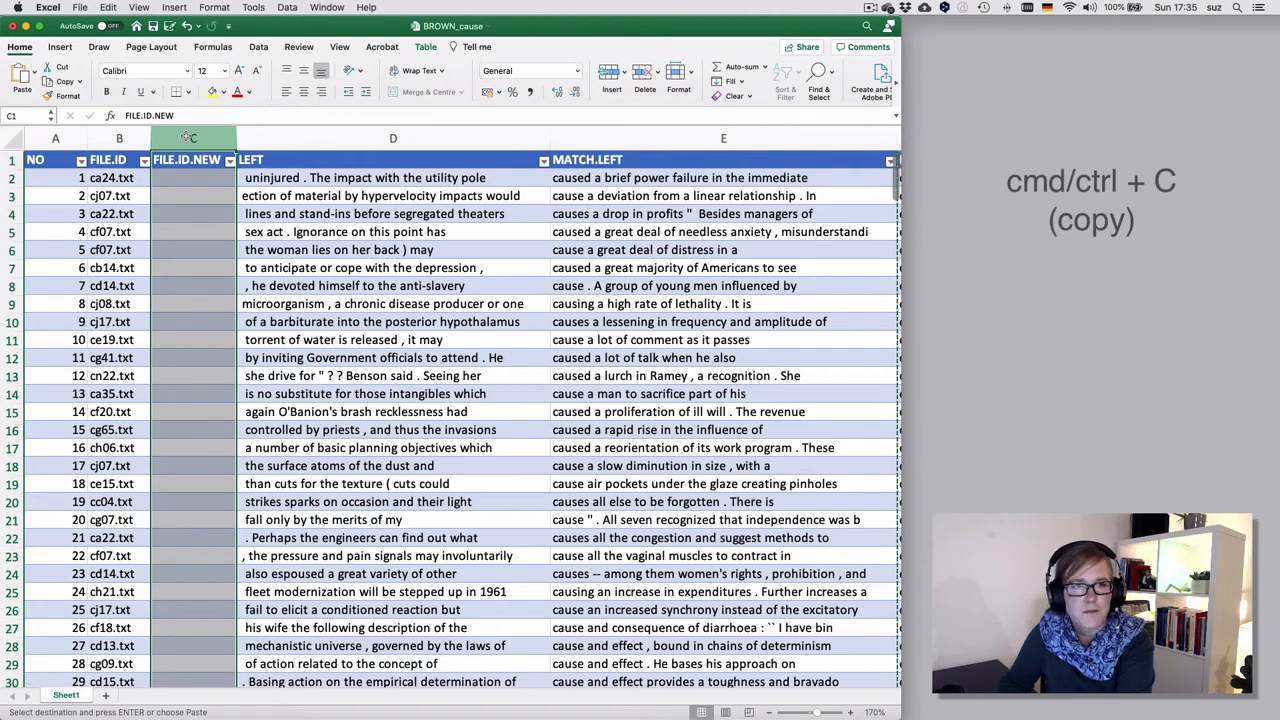
{"action": "key", "text": "cmd+v"}
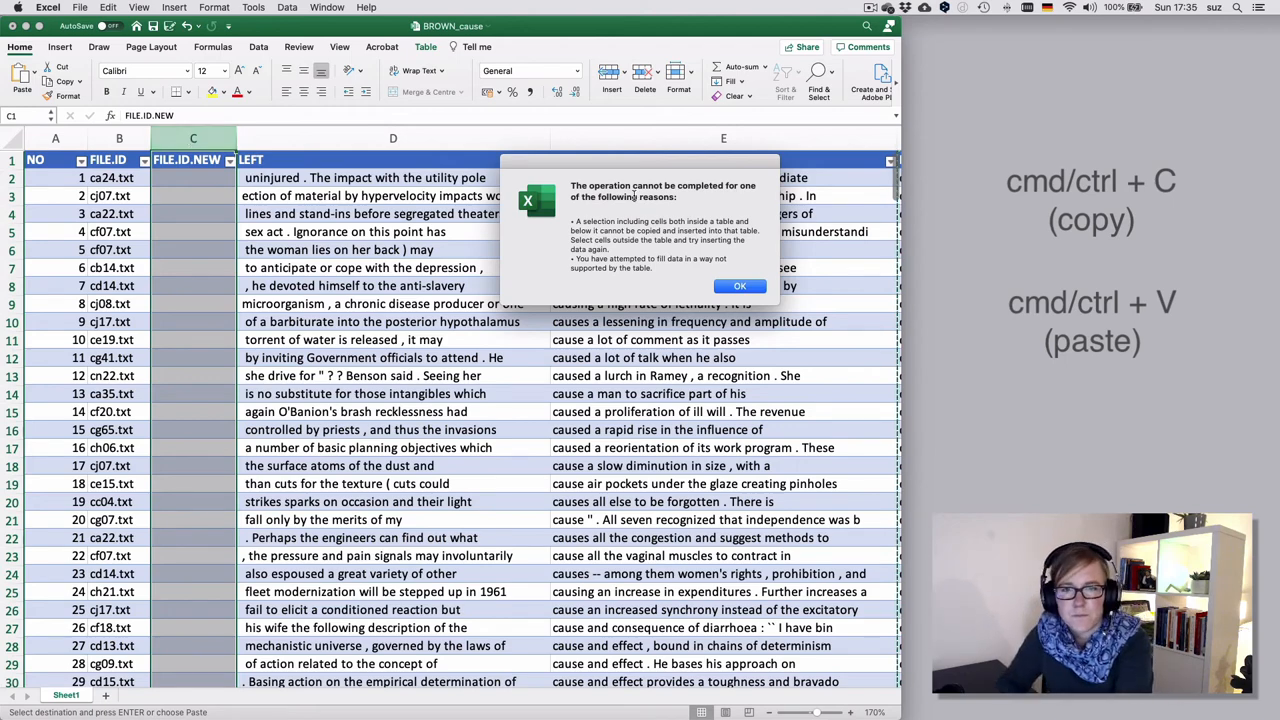
{"action": "left_click", "coordinate": [740, 284]}
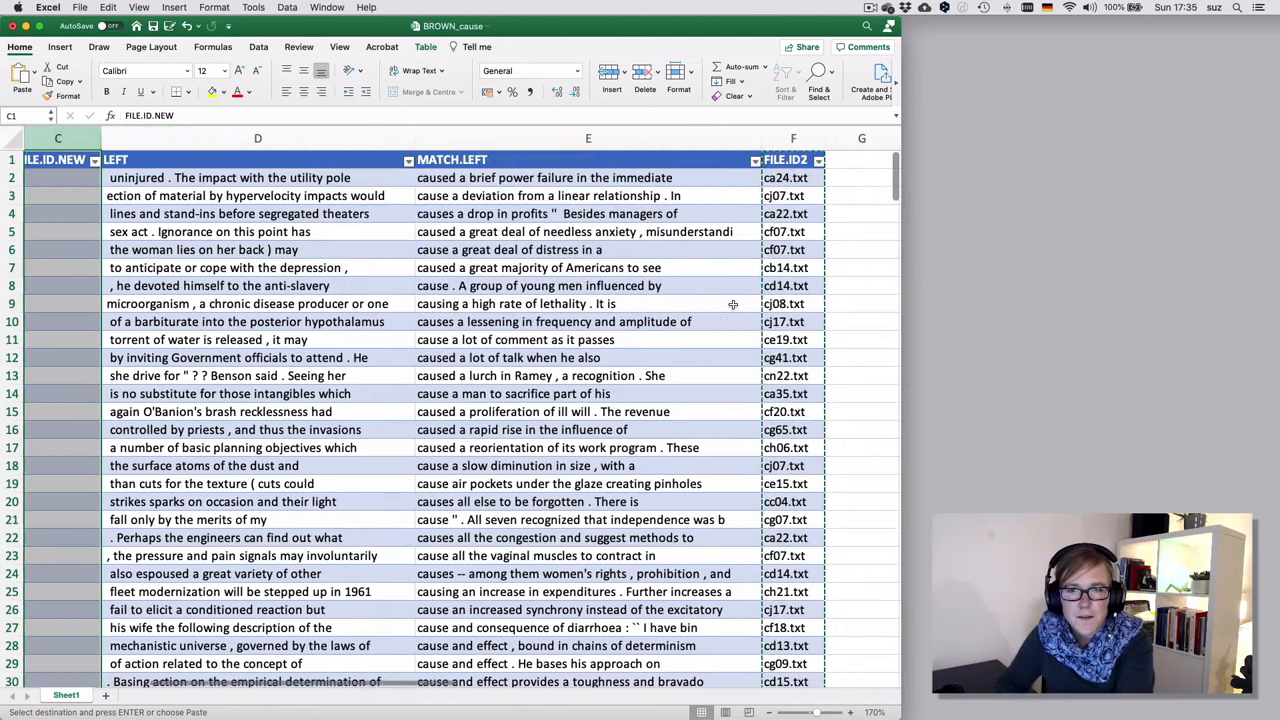
Copy the FILE.ID2 entries and paste them into the FILE.ID.NEW column
{"action": "scroll", "scroll_direction": "right", "scroll_amount": 3}
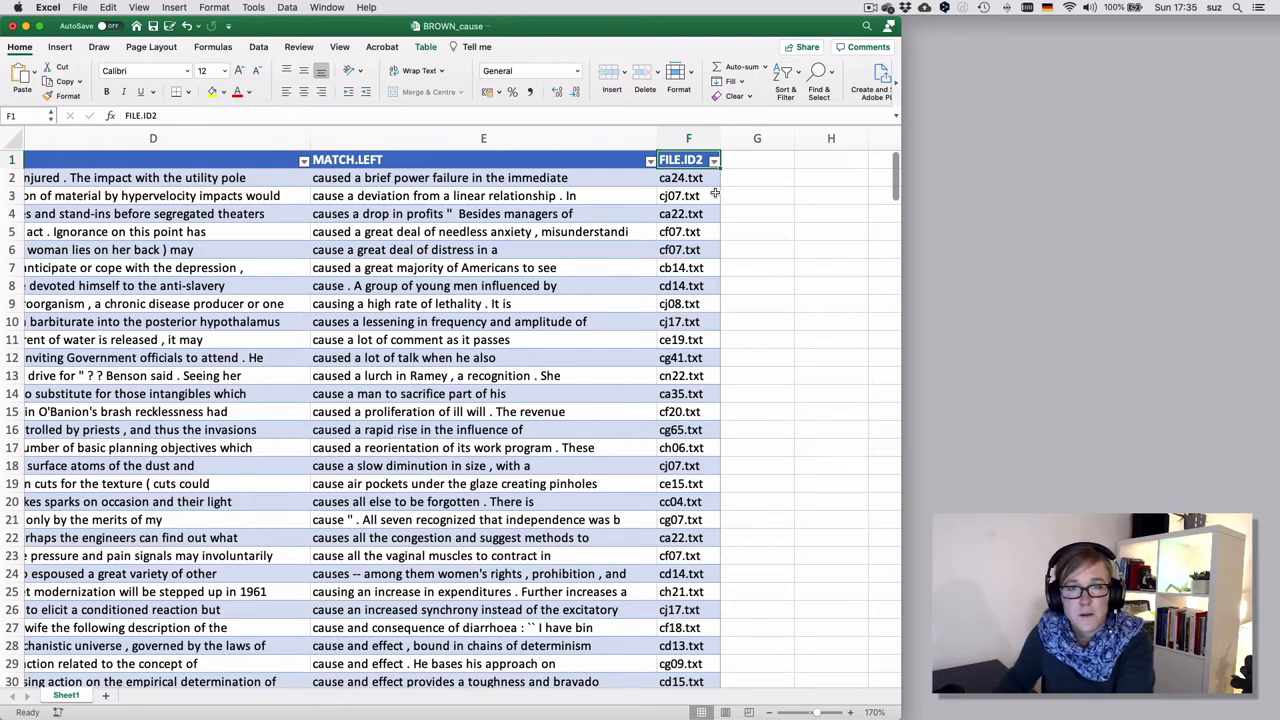
{"action": "key", "text": "cmd+shift+down"}
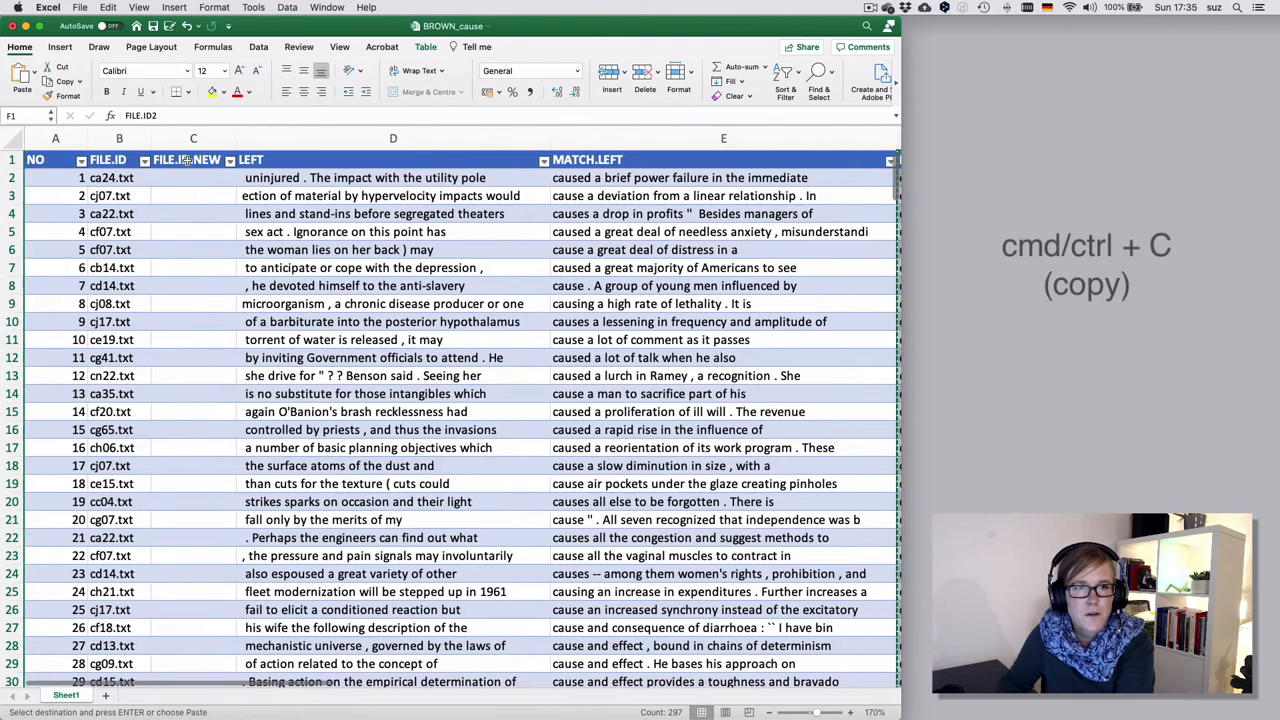
{"action": "left_click", "coordinate": [192, 160]}
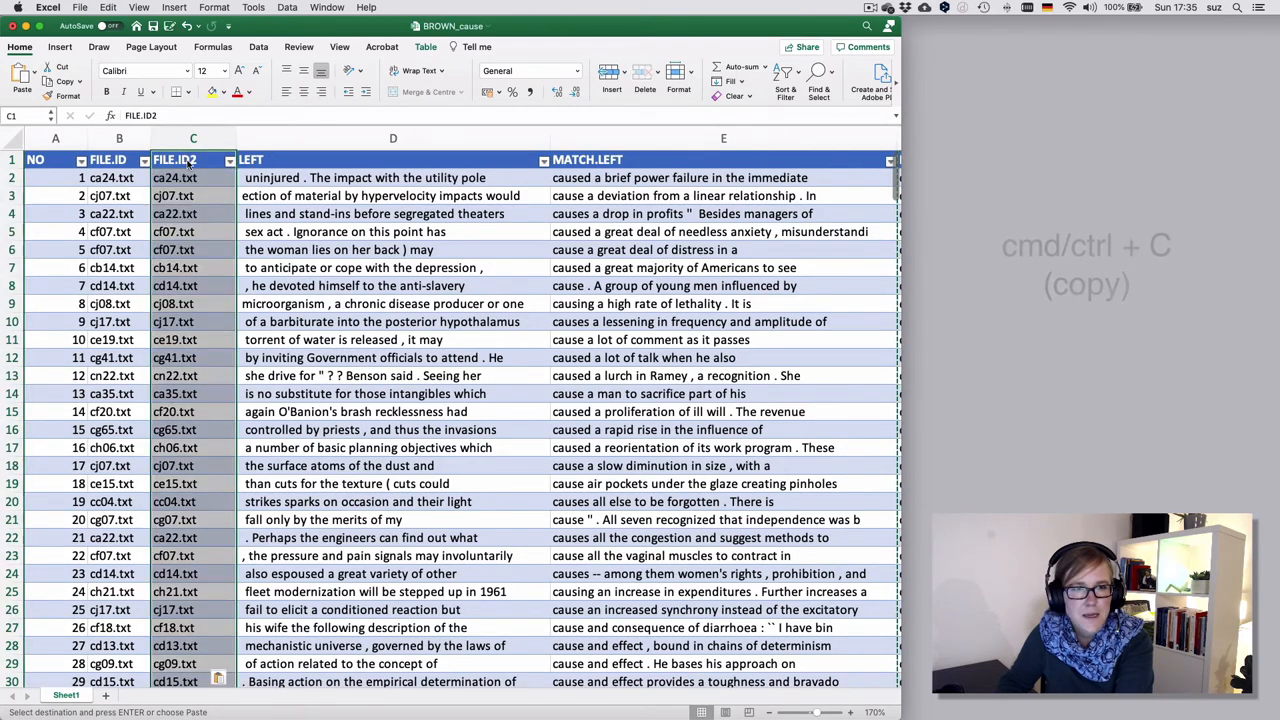
{"action": "key", "text": "cmd+v"}
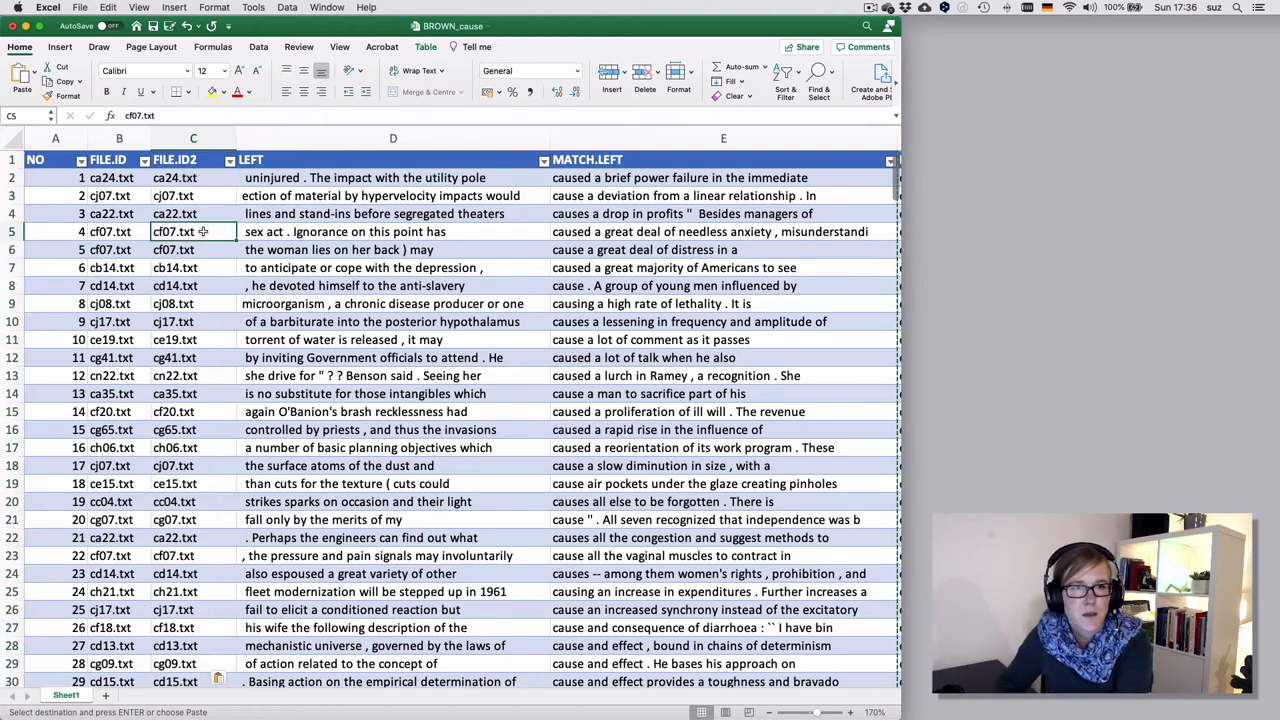
Check the pasted file names in several rows of the new column
{"action": "left_click", "coordinate": [192, 196]}
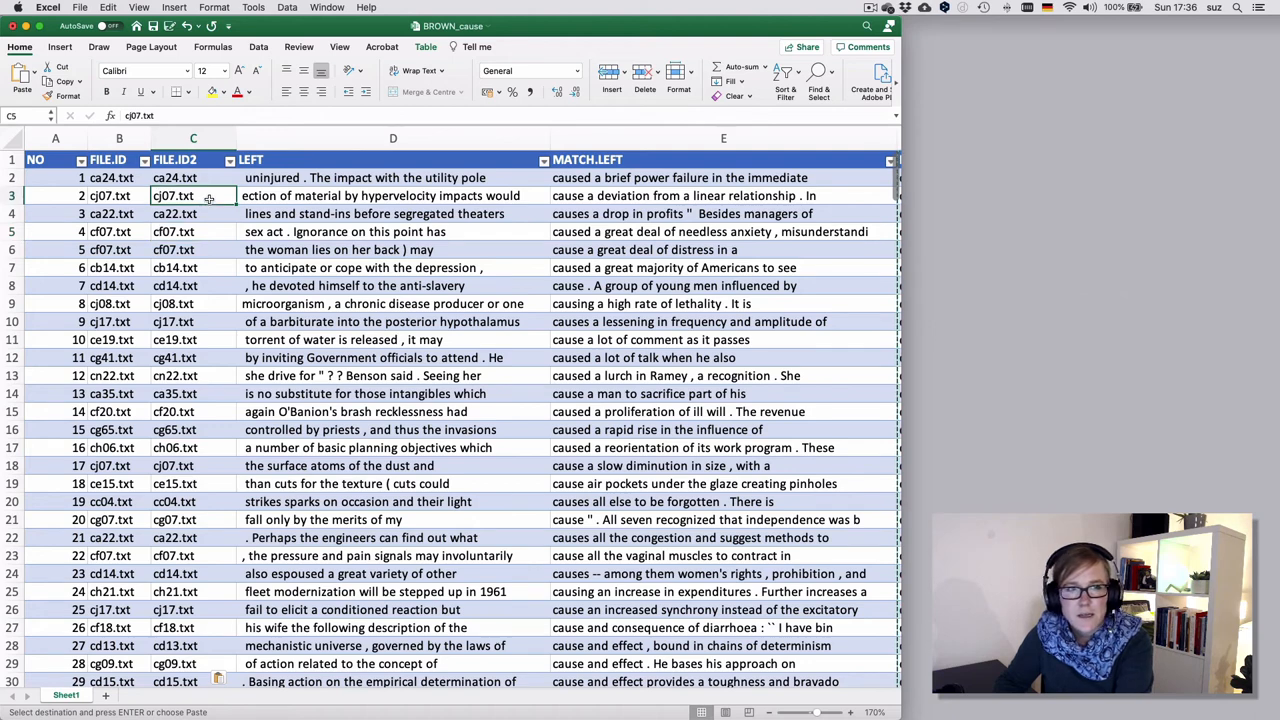
{"action": "left_click", "coordinate": [192, 212]}
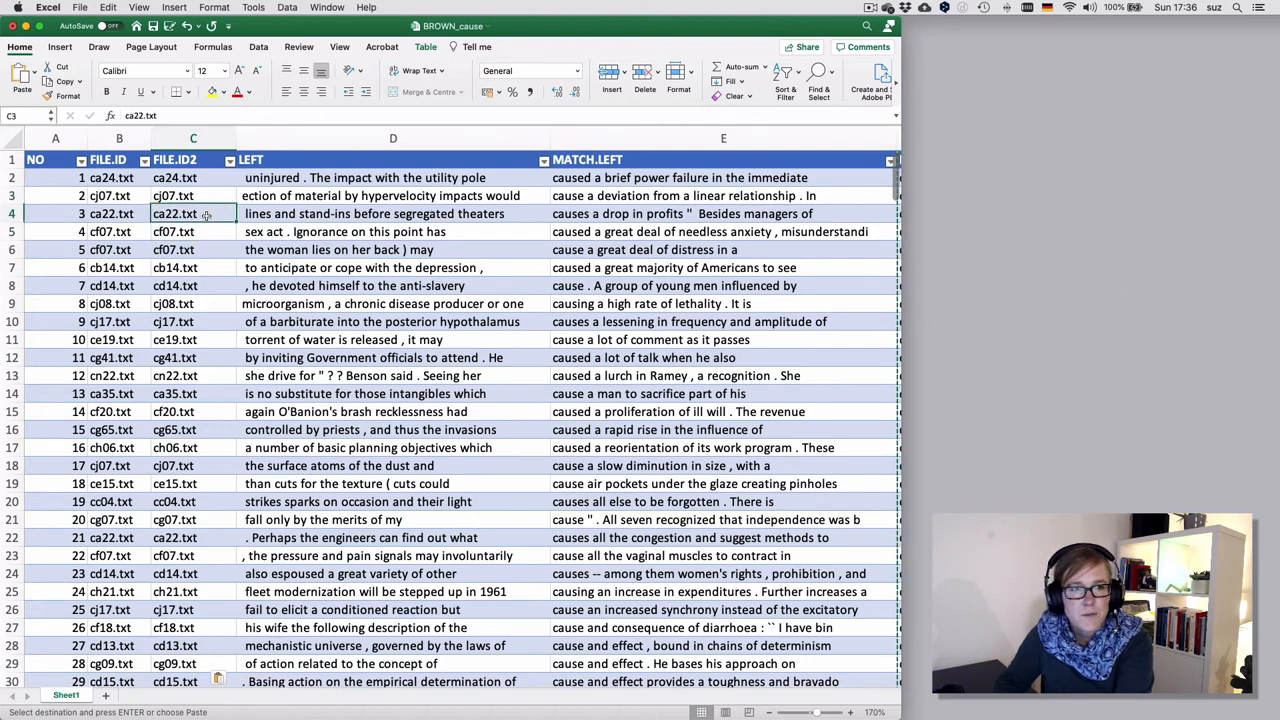
{"action": "left_click", "coordinate": [192, 268]}
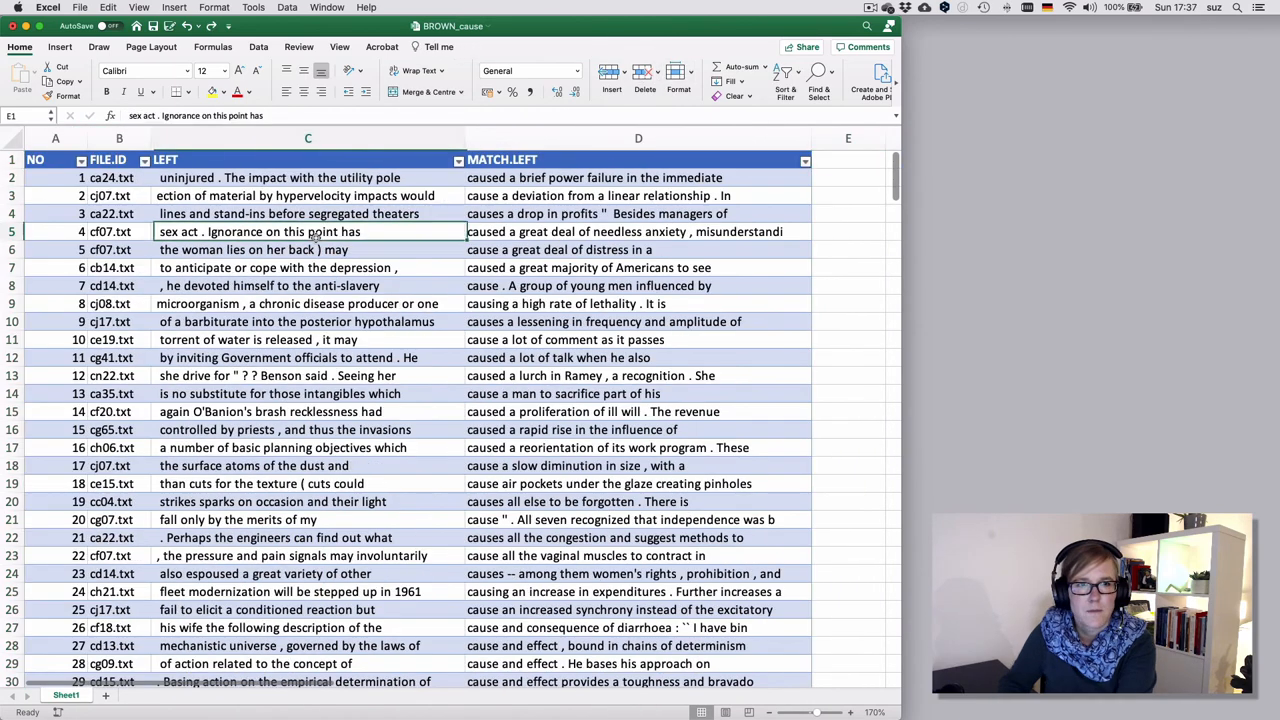
Start the new 'WORD.' header in the empty column after MATCH.LEFT
{"action": "left_click", "coordinate": [308, 232]}
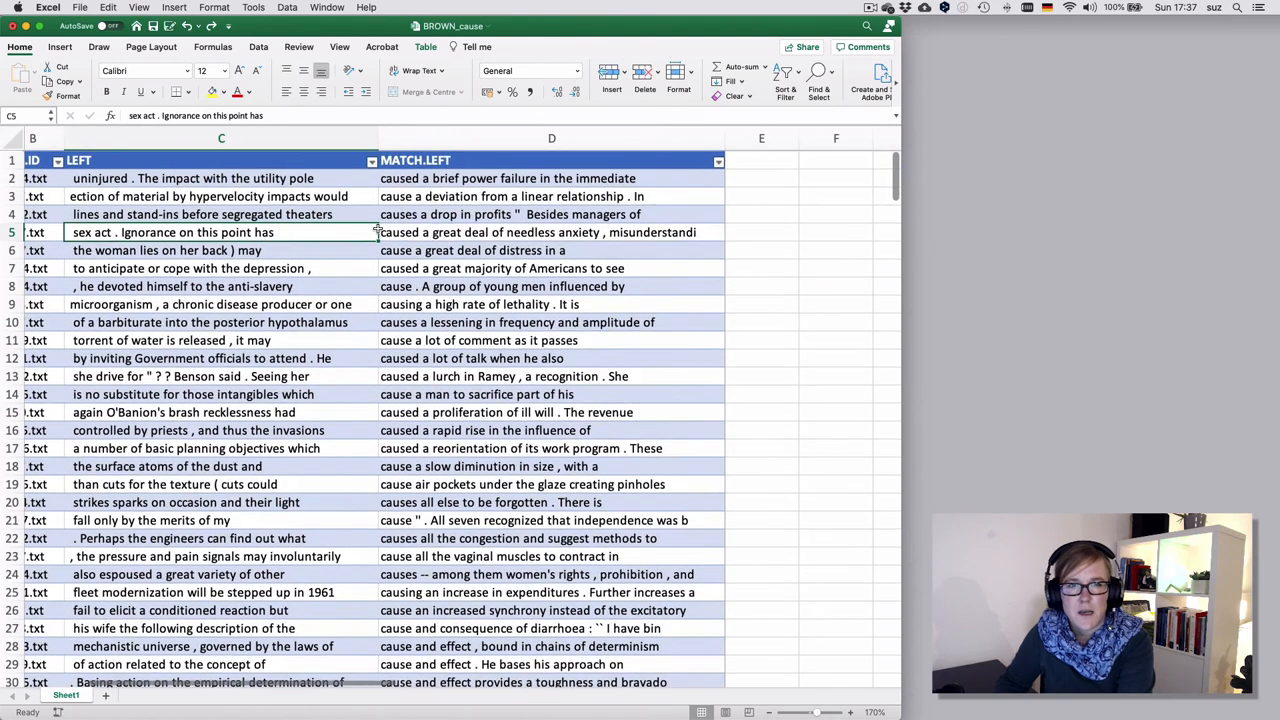
{"action": "left_click", "coordinate": [762, 160]}
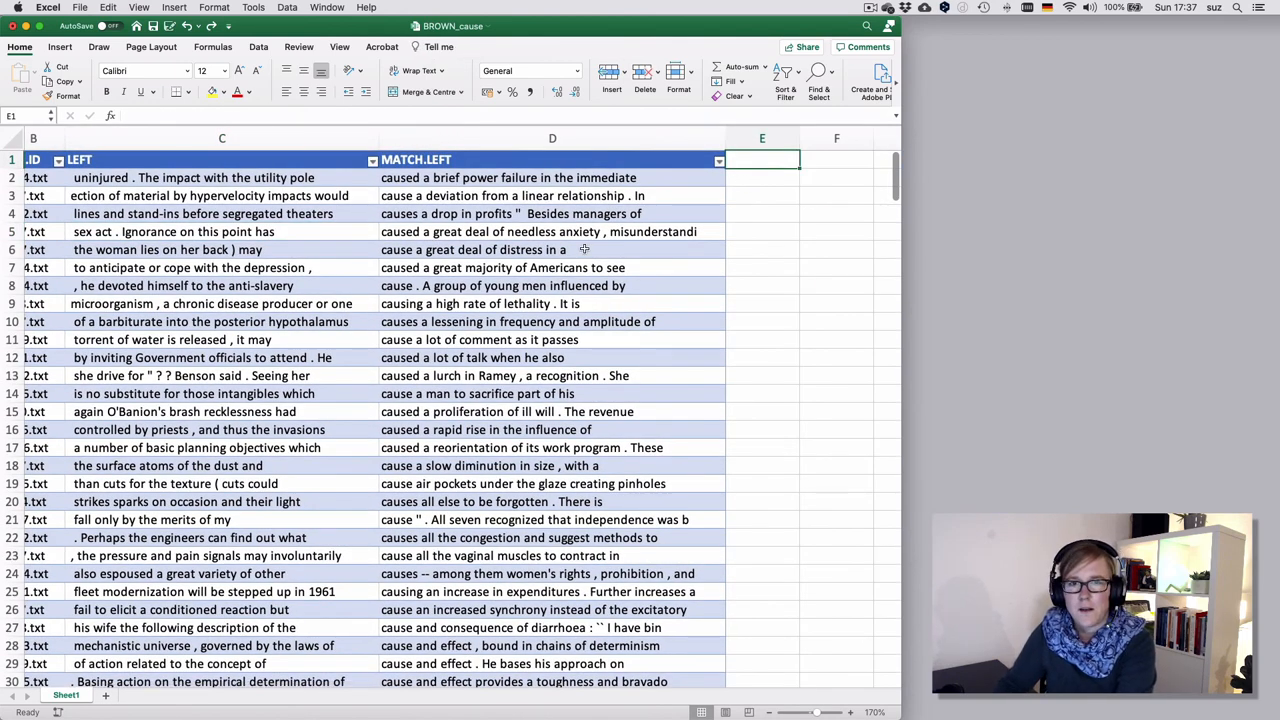
{"action": "type", "text": "WORD."}
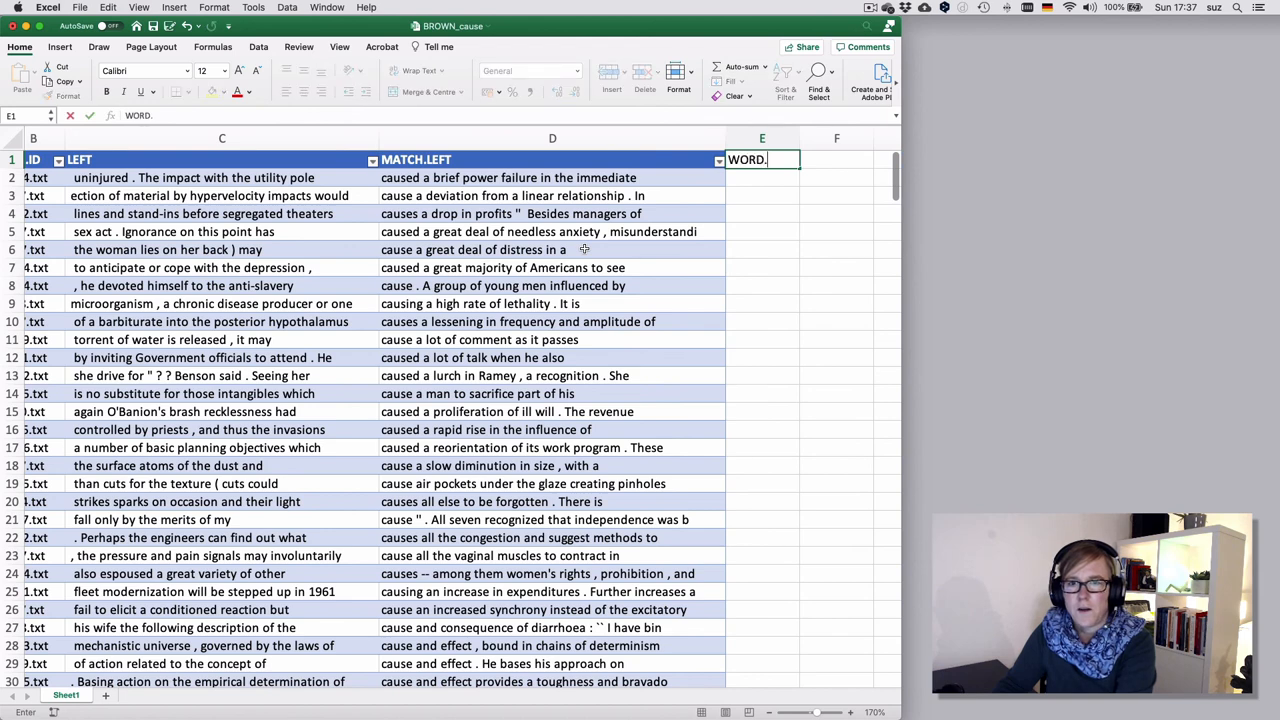